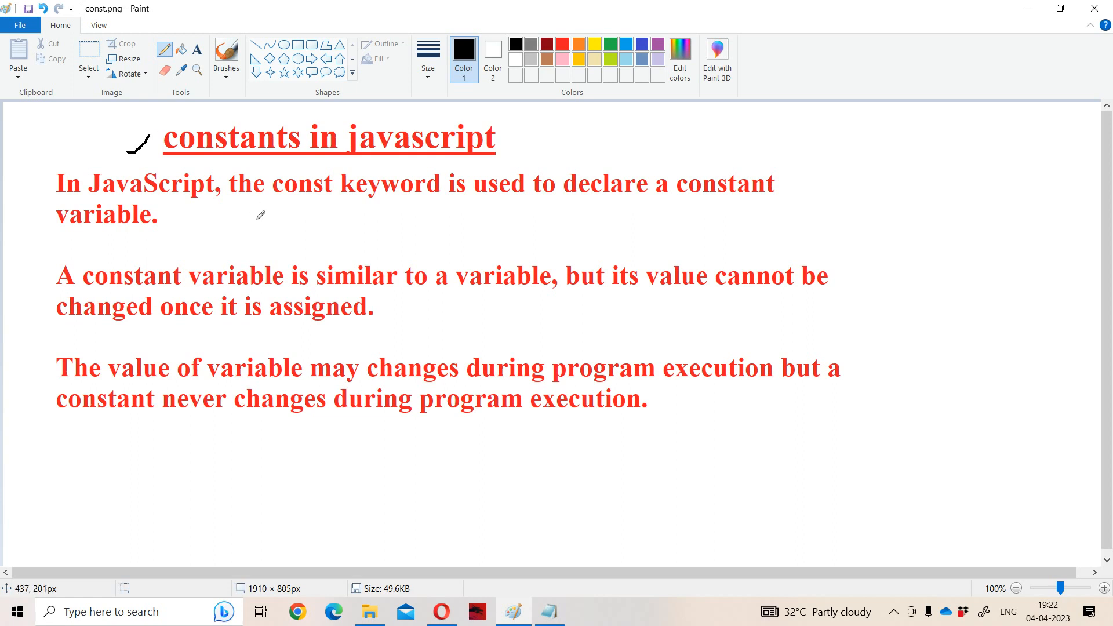
- Underline the word 'const' in the first sentence of the Paint notes with two strokes
left_click_drag(279, 197, 339, 190)
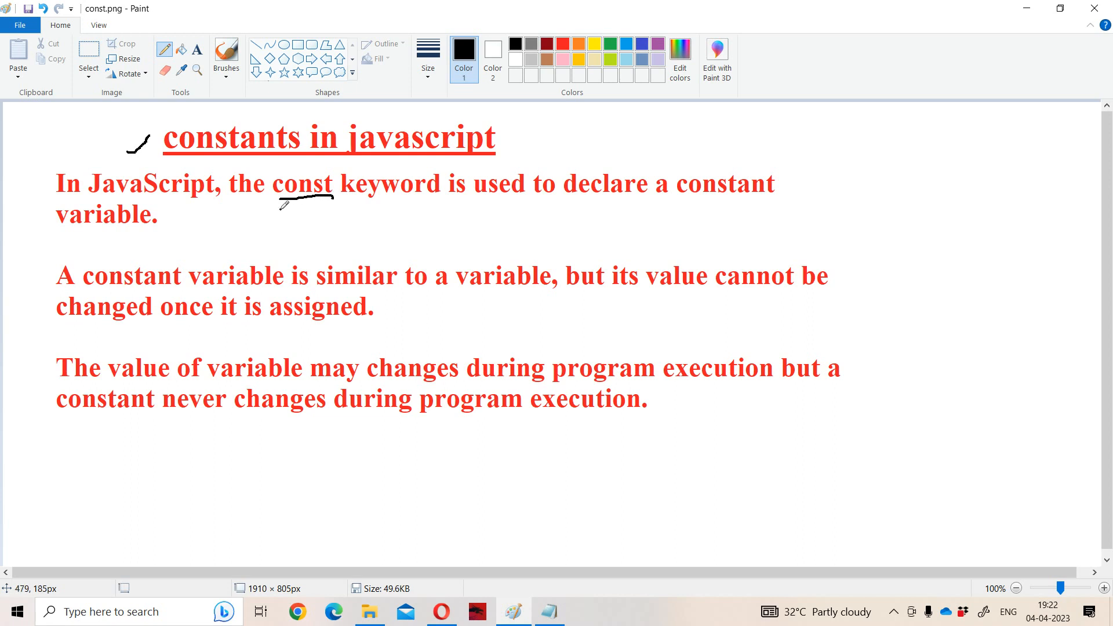
left_click_drag(280, 206, 334, 211)
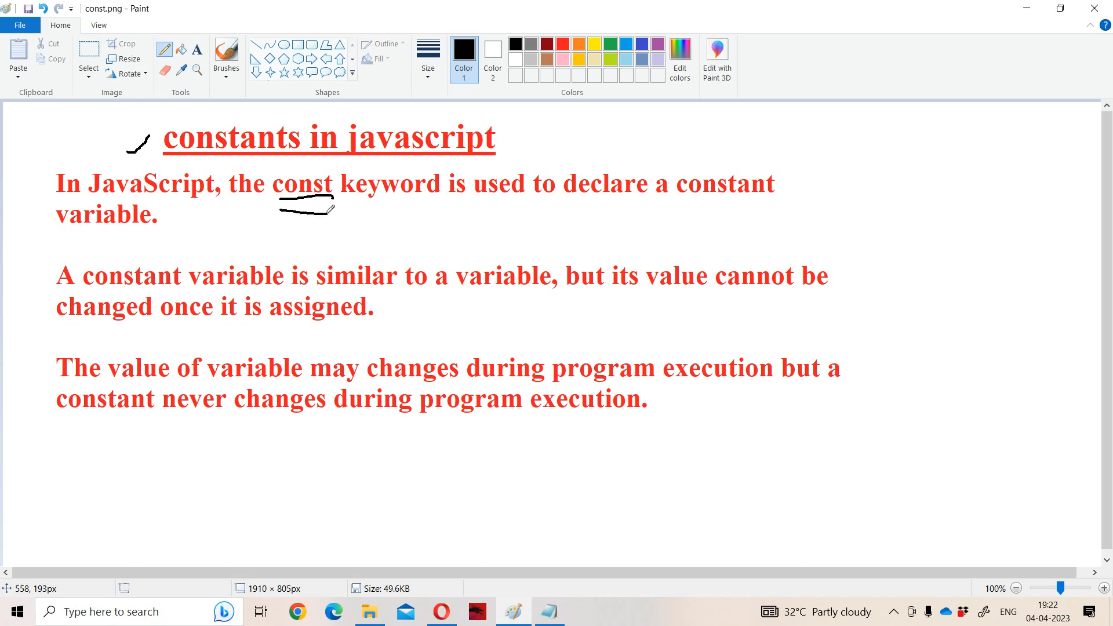
mouse_move(228, 289)
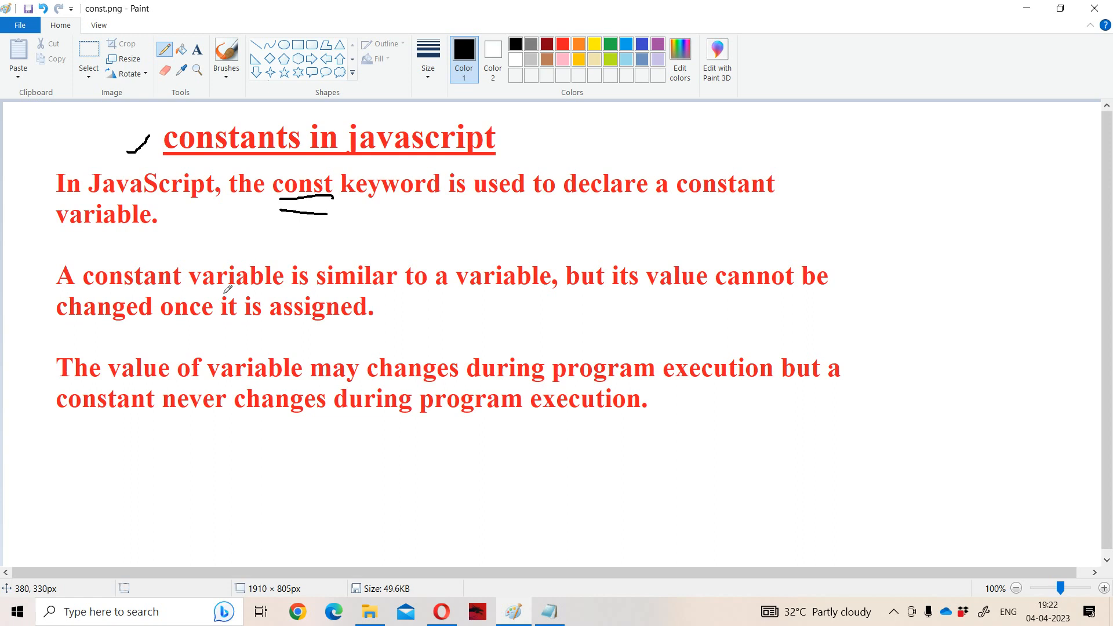
mouse_move(288, 284)
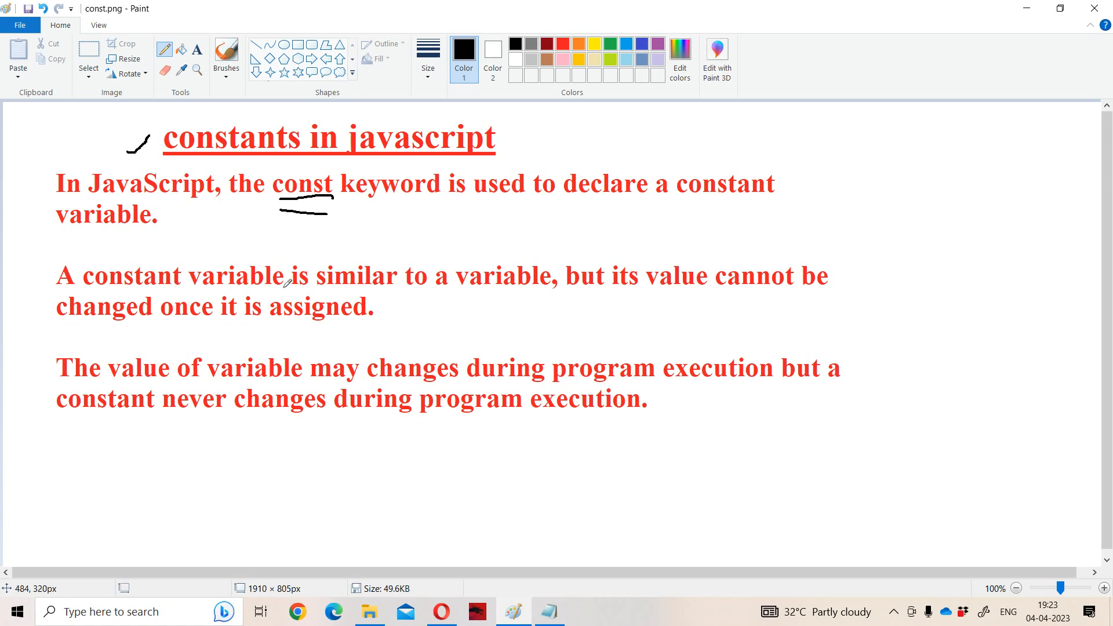
mouse_move(470, 289)
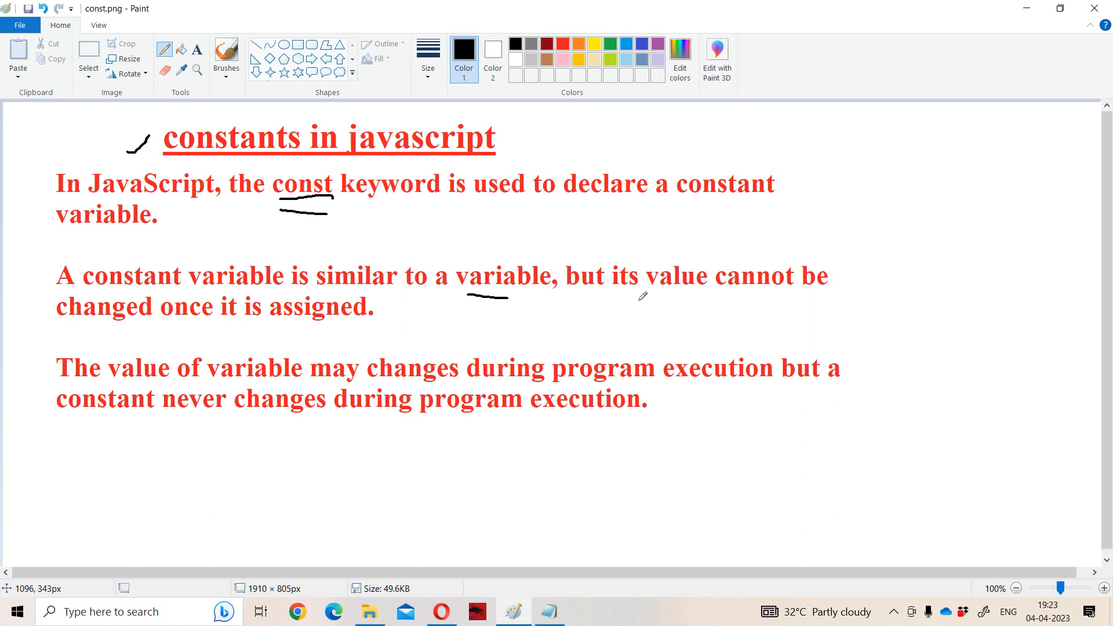
mouse_move(373, 295)
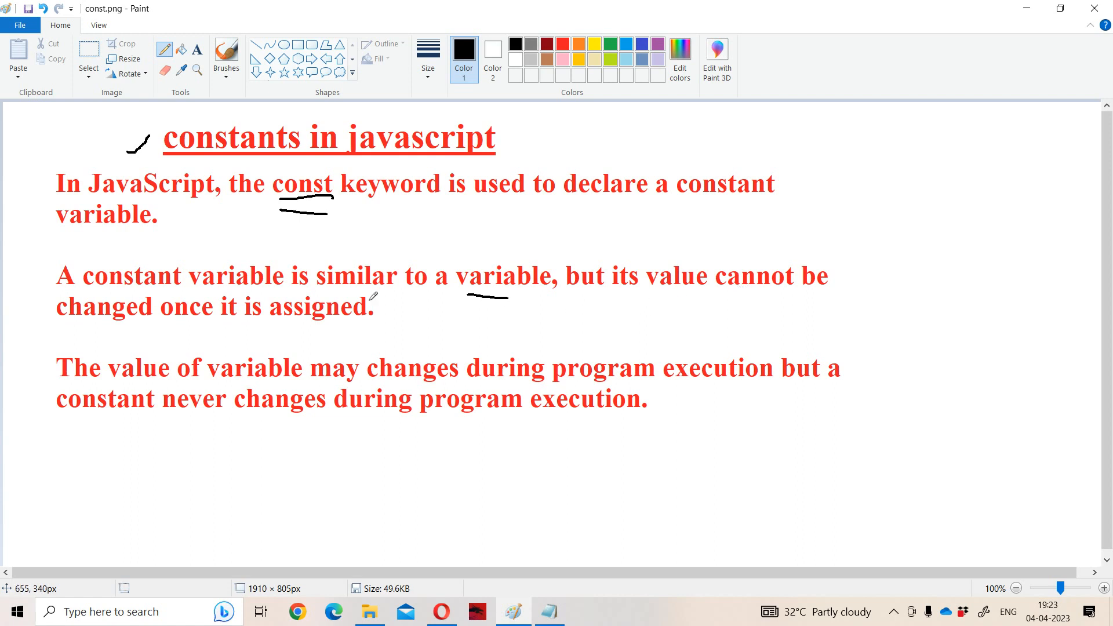
mouse_move(204, 318)
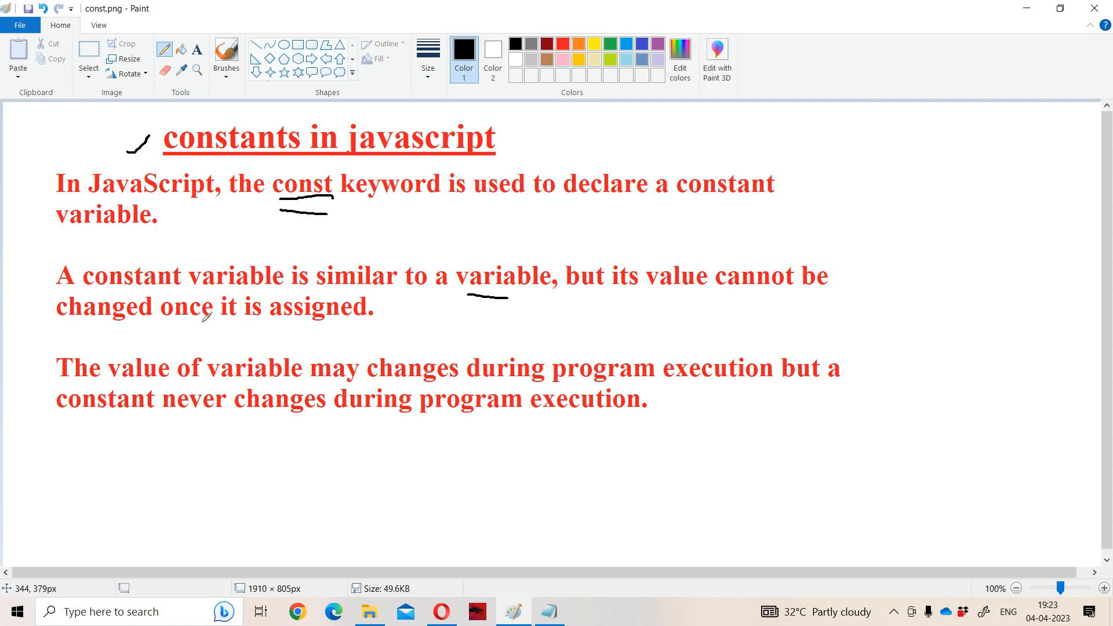
mouse_move(287, 324)
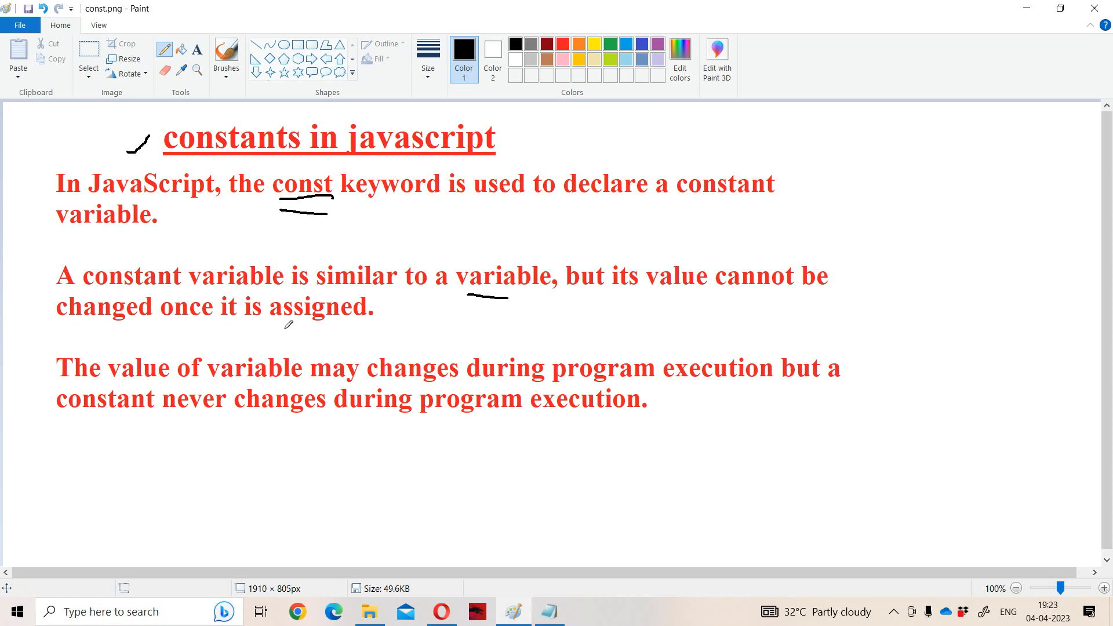
mouse_move(201, 382)
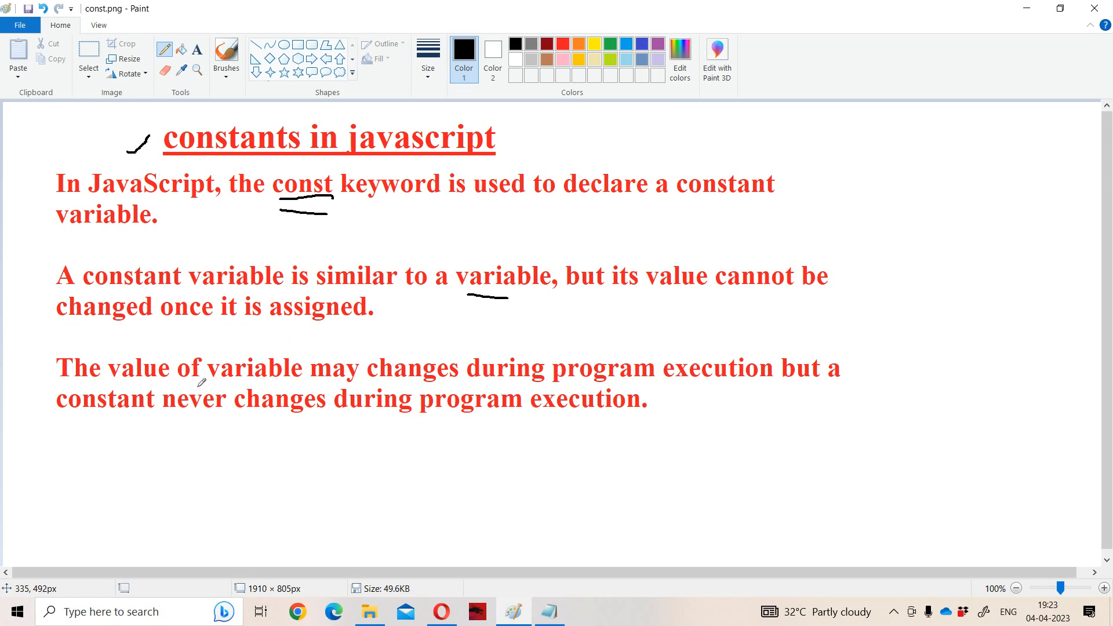
mouse_move(390, 382)
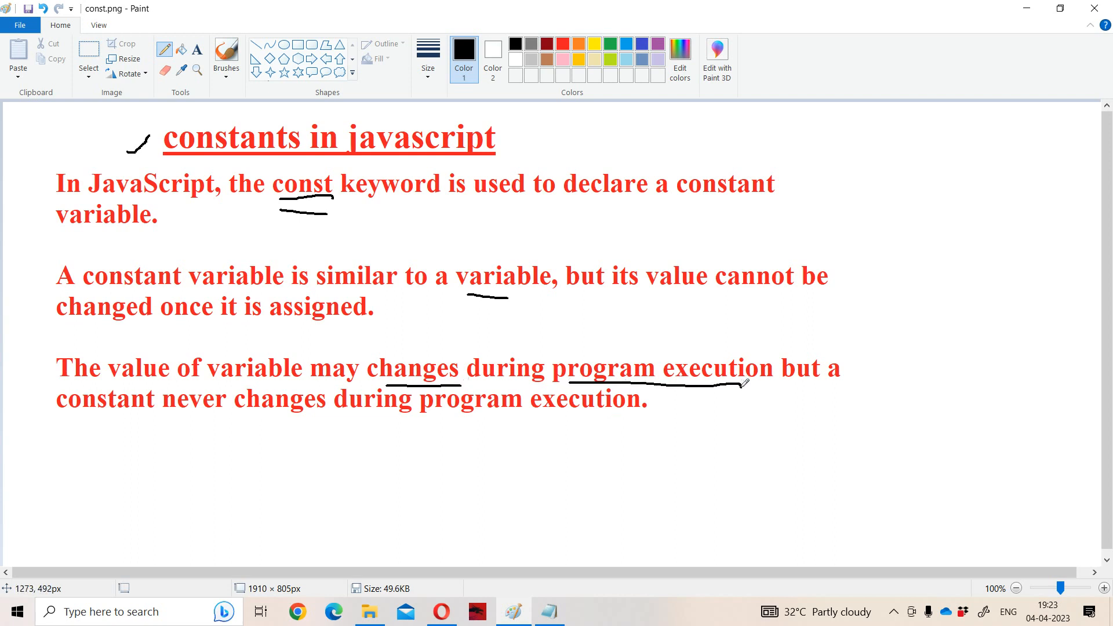
mouse_move(131, 408)
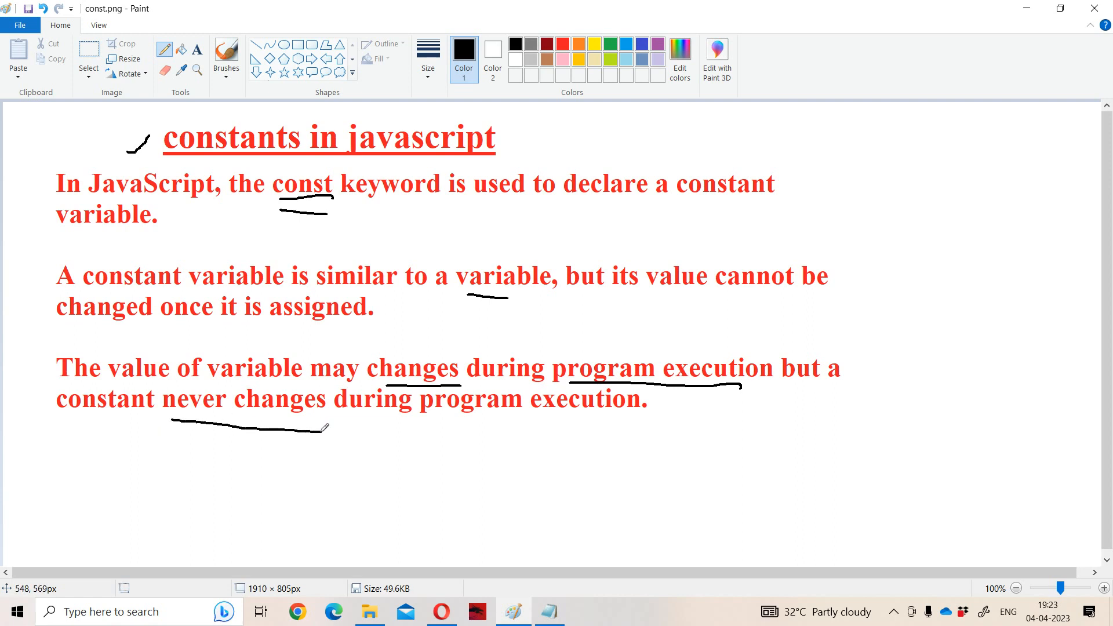
mouse_move(324, 433)
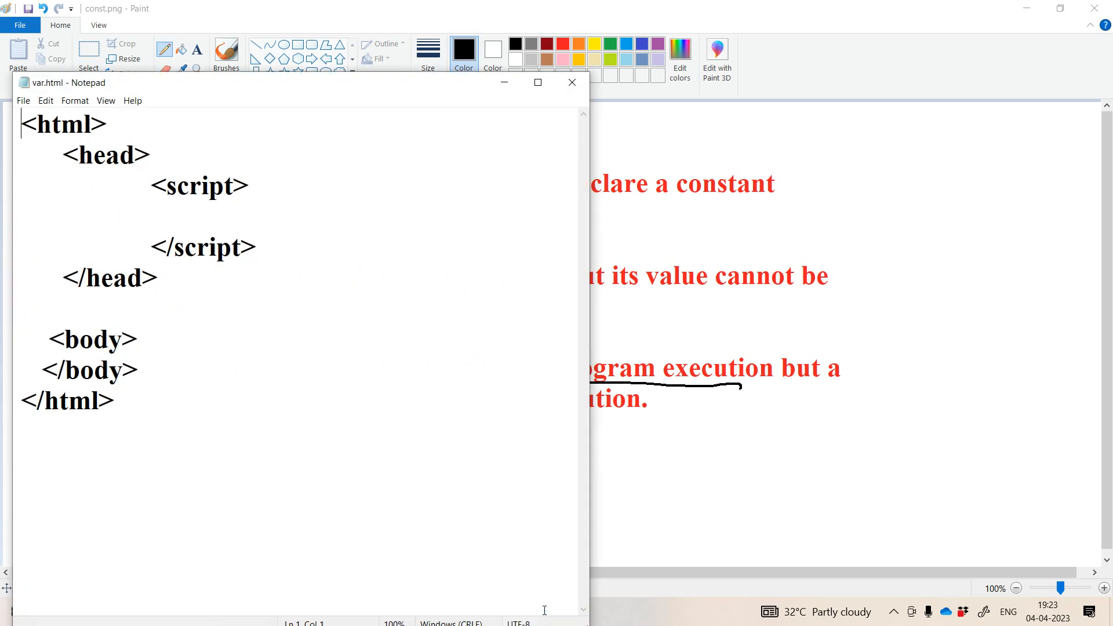
- Place the cursor inside the script block to start a new blank line
left_click(252, 185)
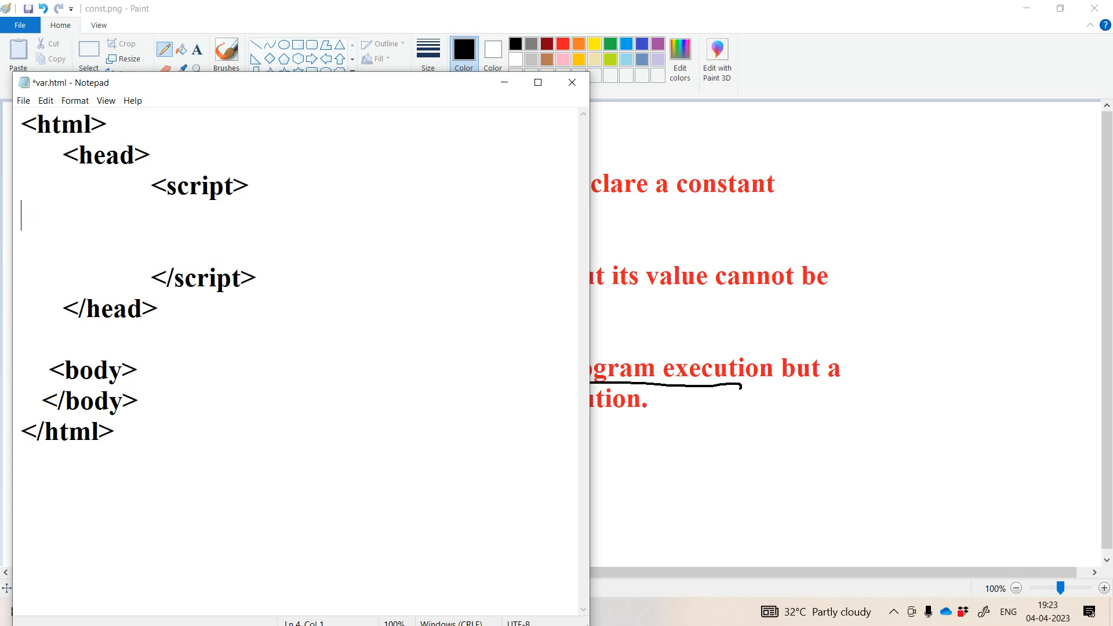
- Write 'var a=10;' then 'a=20;' in the script and begin a document.write line
type("va")
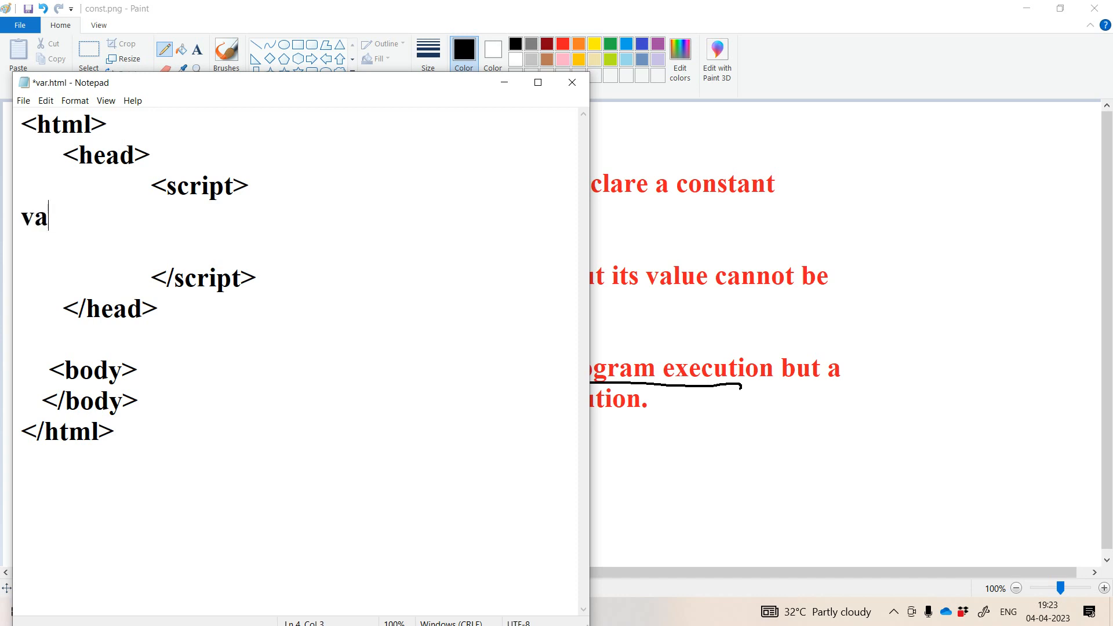
type("r a")
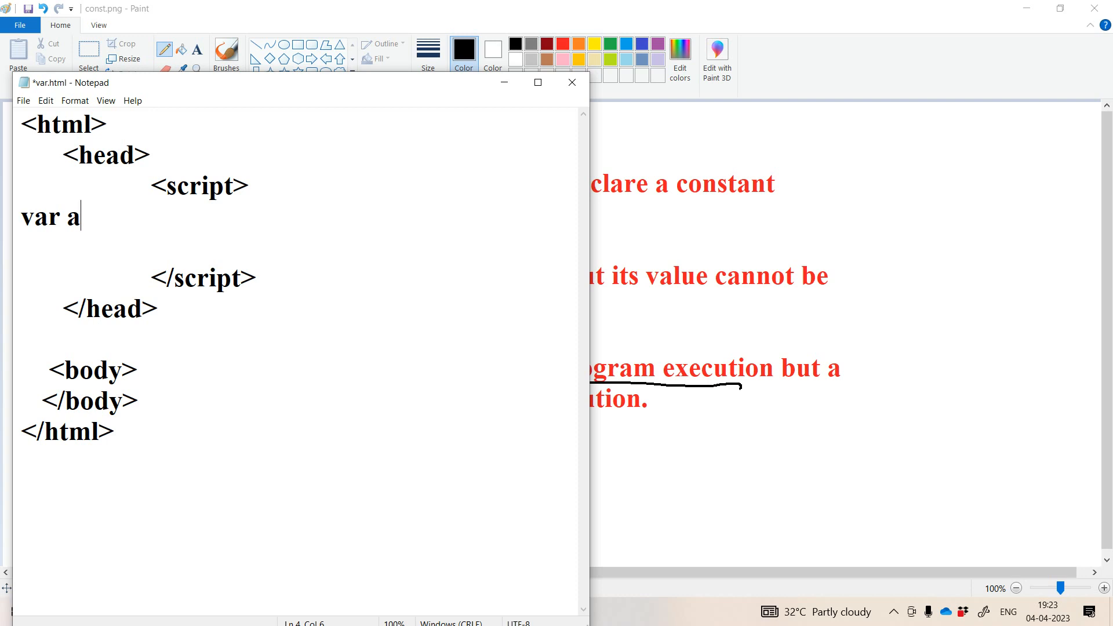
type("=10")
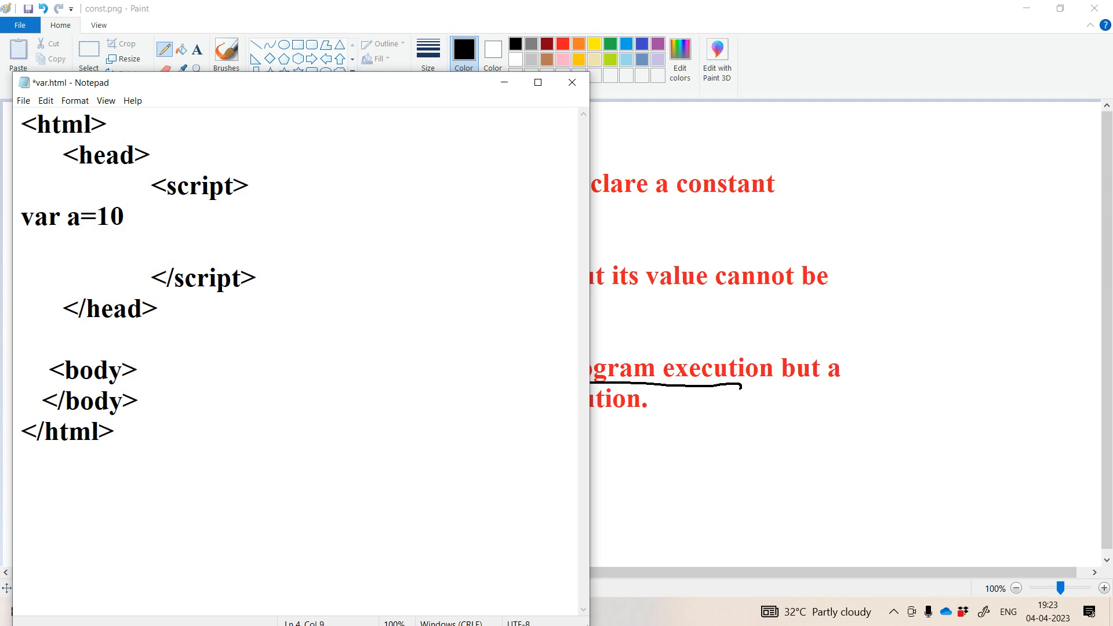
type(";")
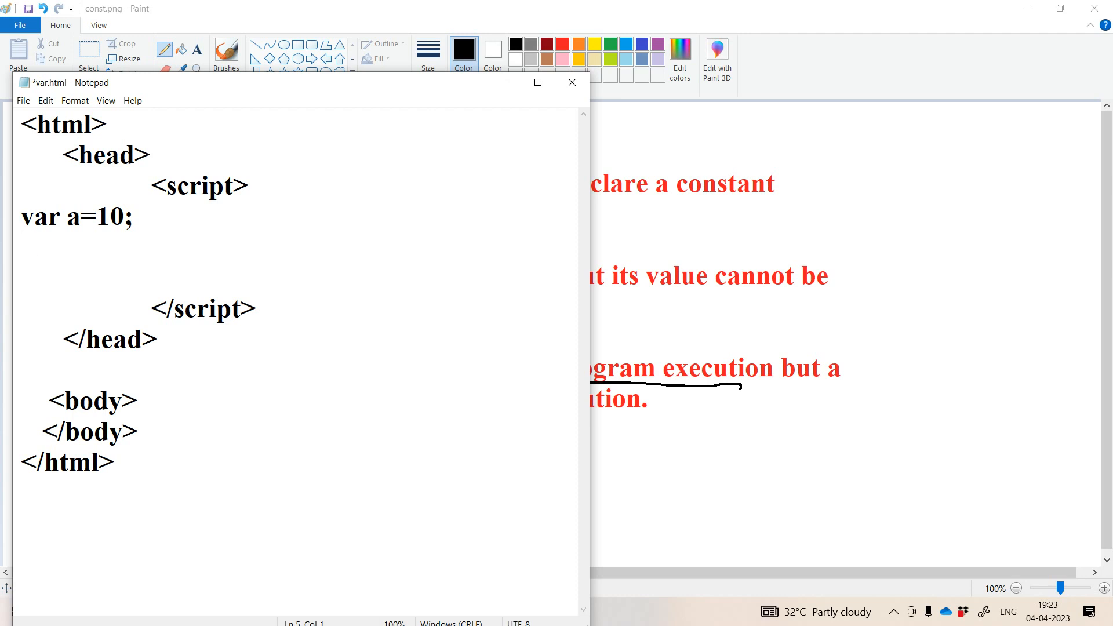
type("a=20;")
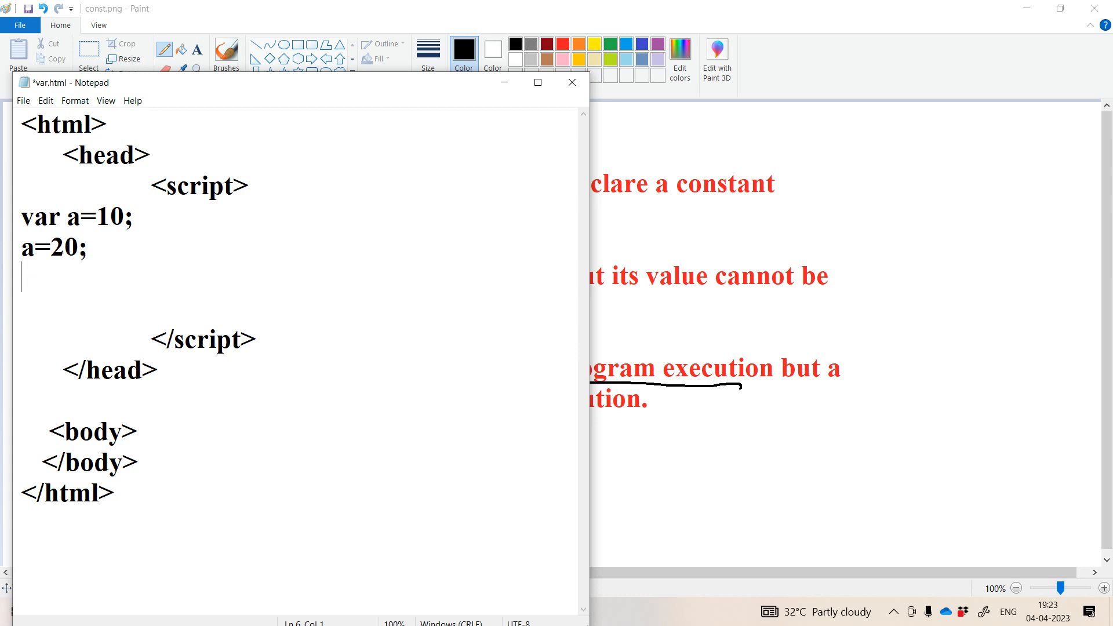
type("doucment.w")
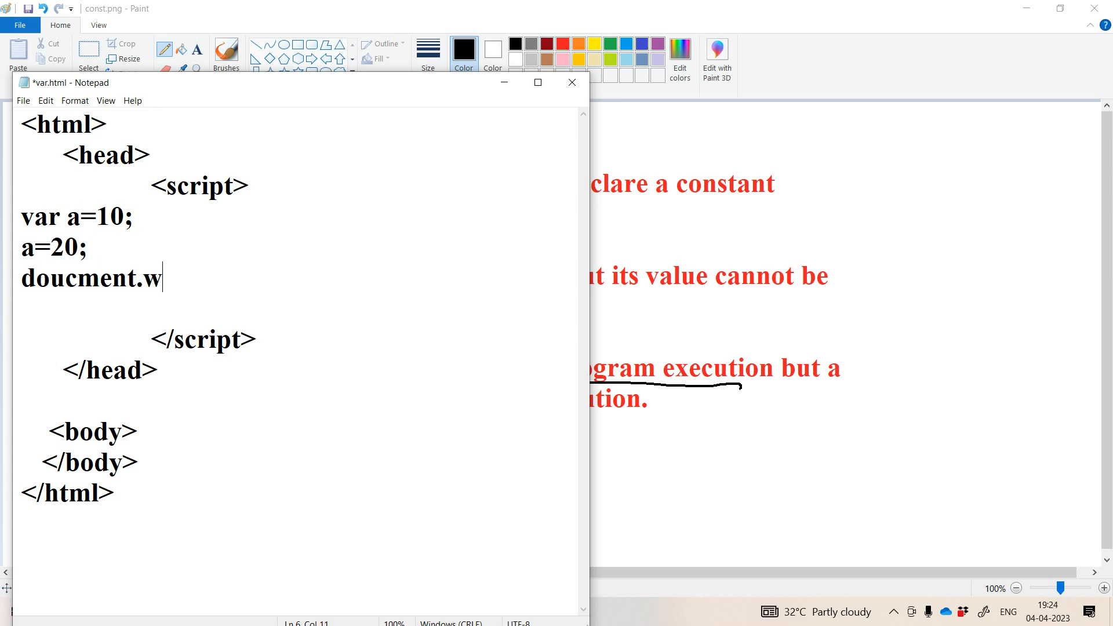
- Finish document.write printing "<h1>a value is:"+a+"</h1>" and save var.html
type("rite")
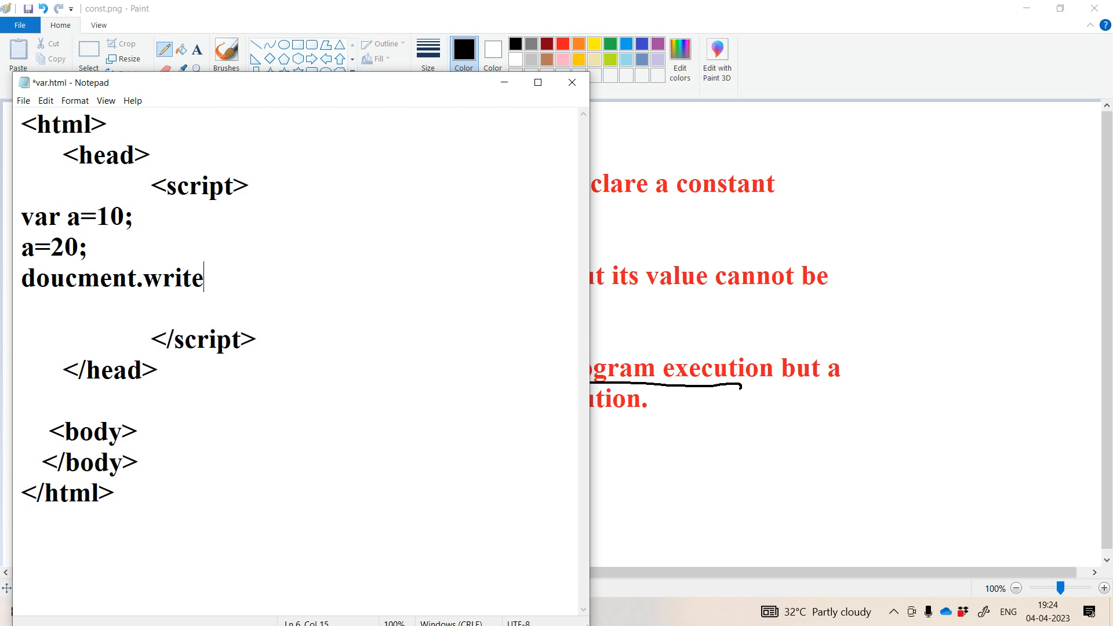
type("(\"")
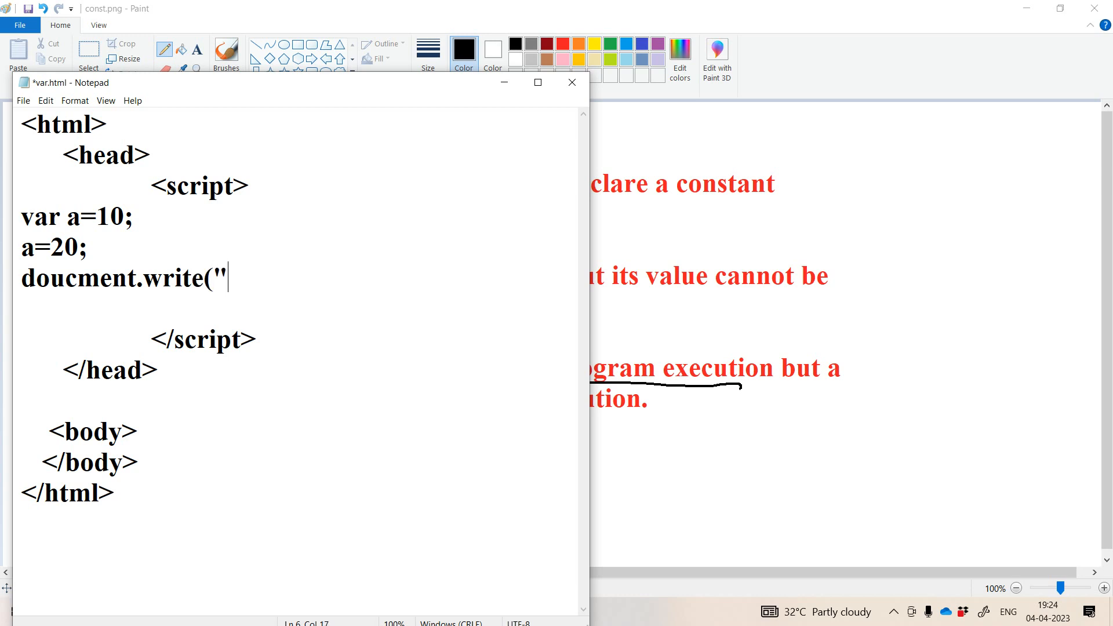
type("<1")
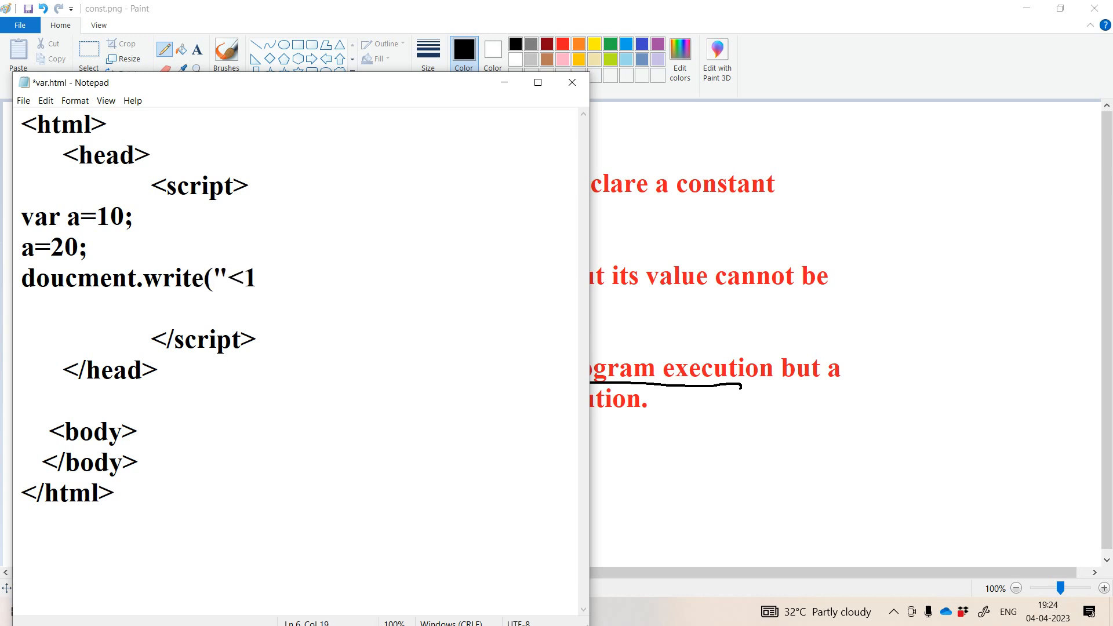
type("h")
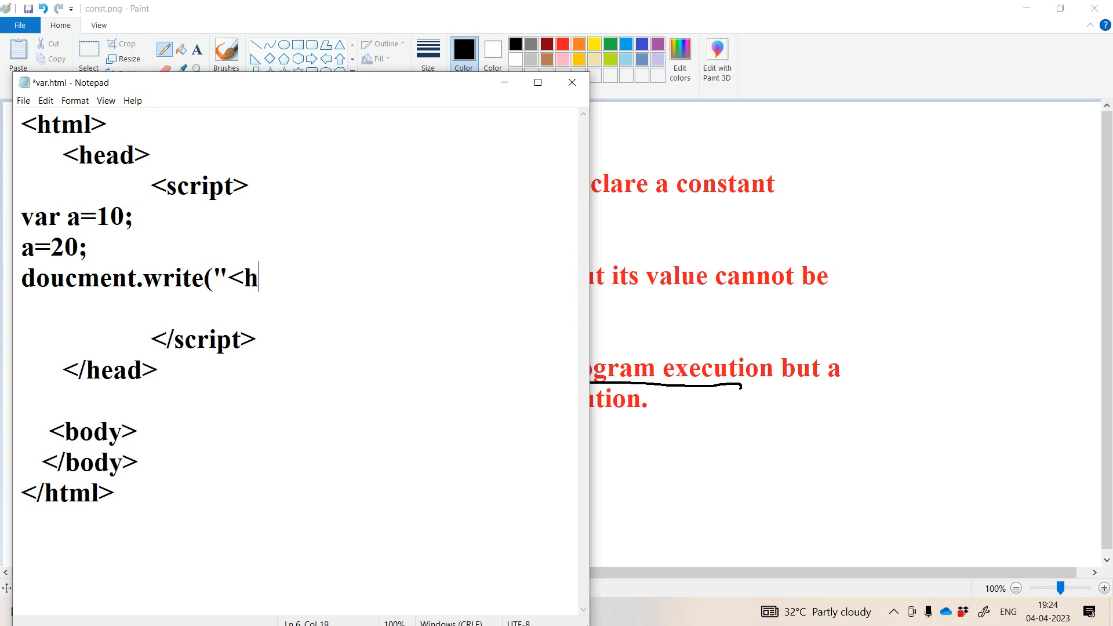
type("1>")
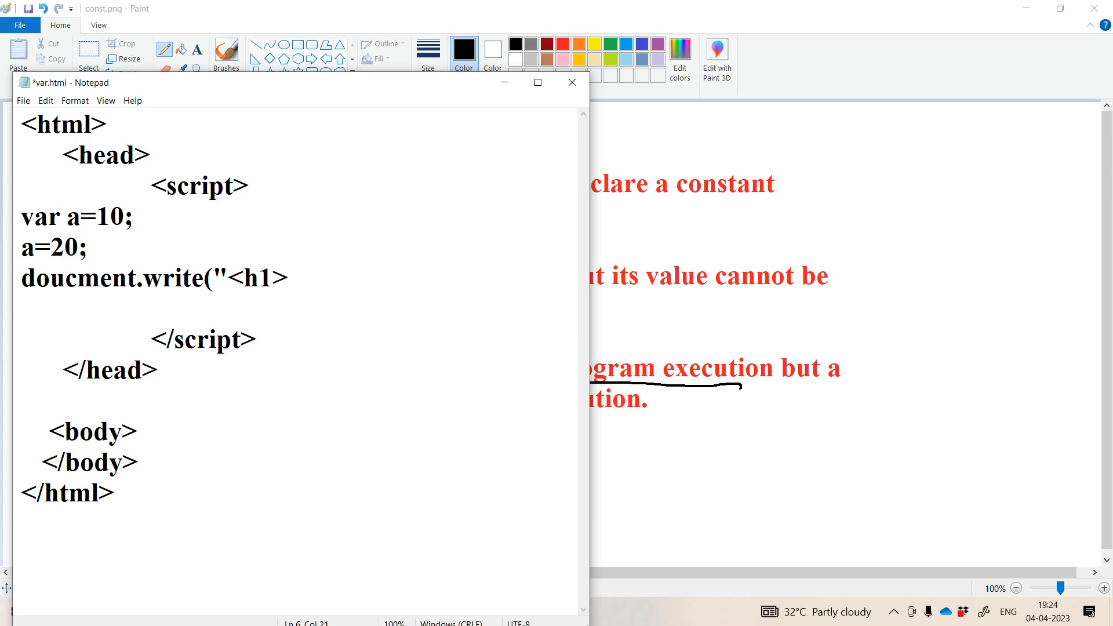
type("a")
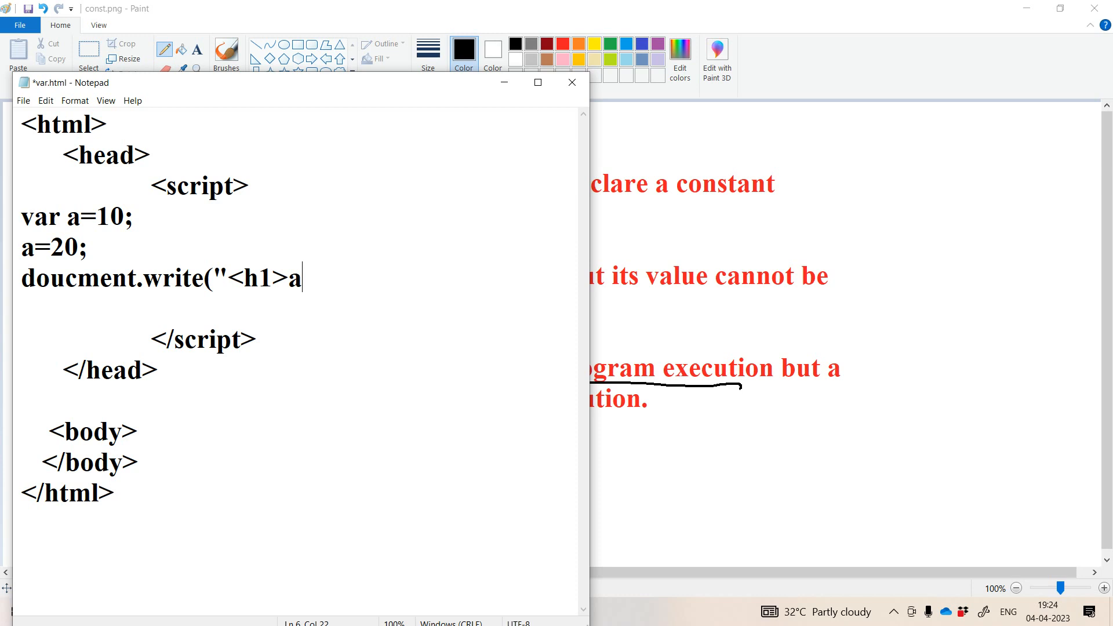
type("valu")
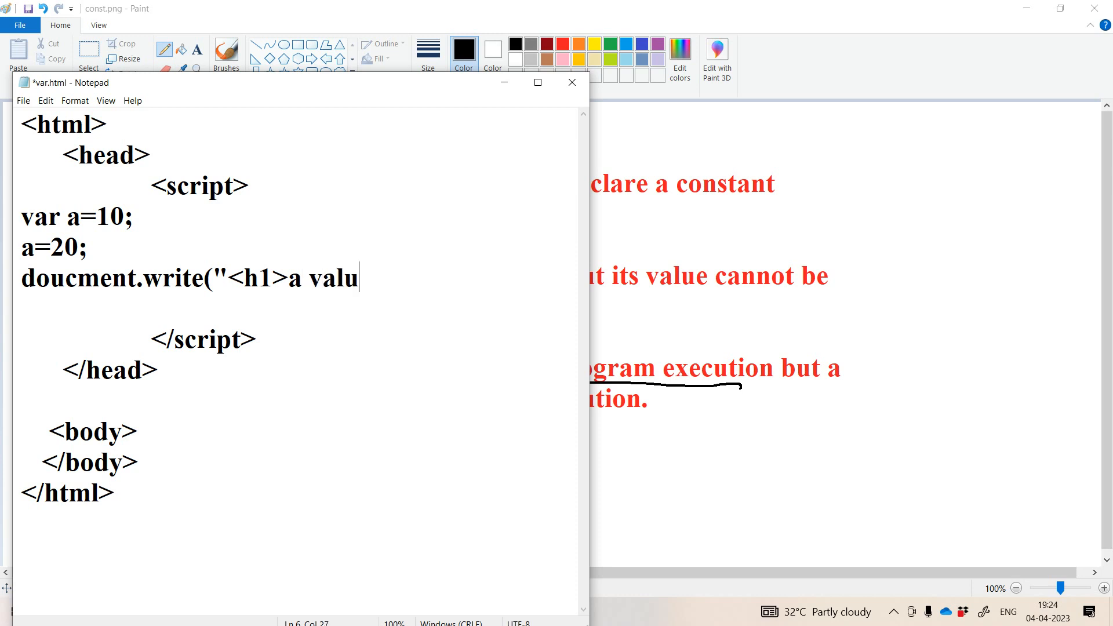
type("e is:\"")
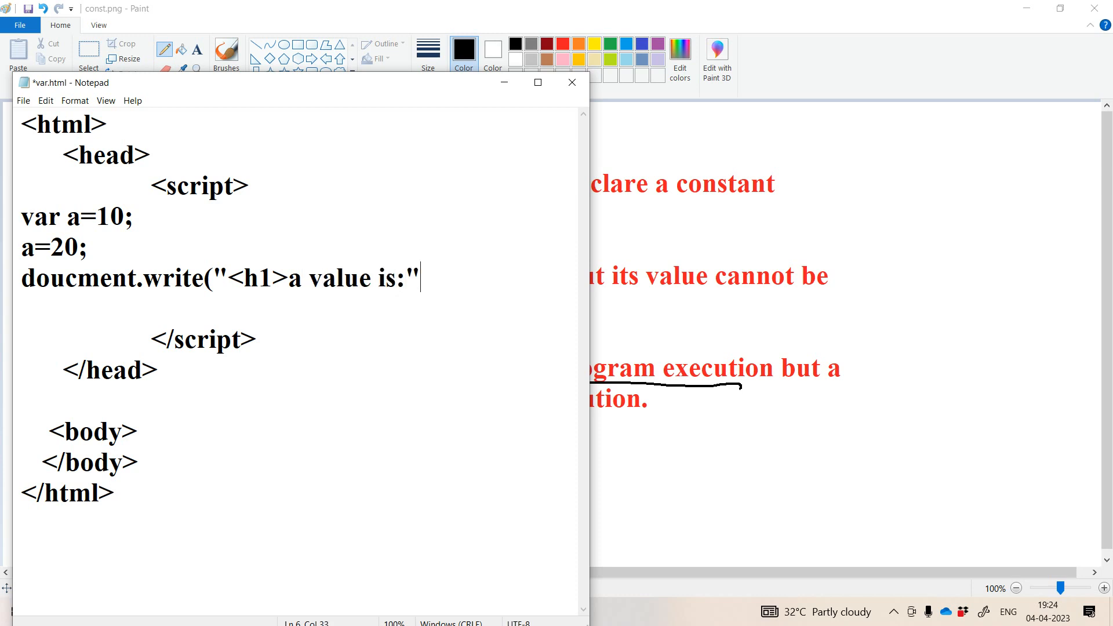
type("+a")
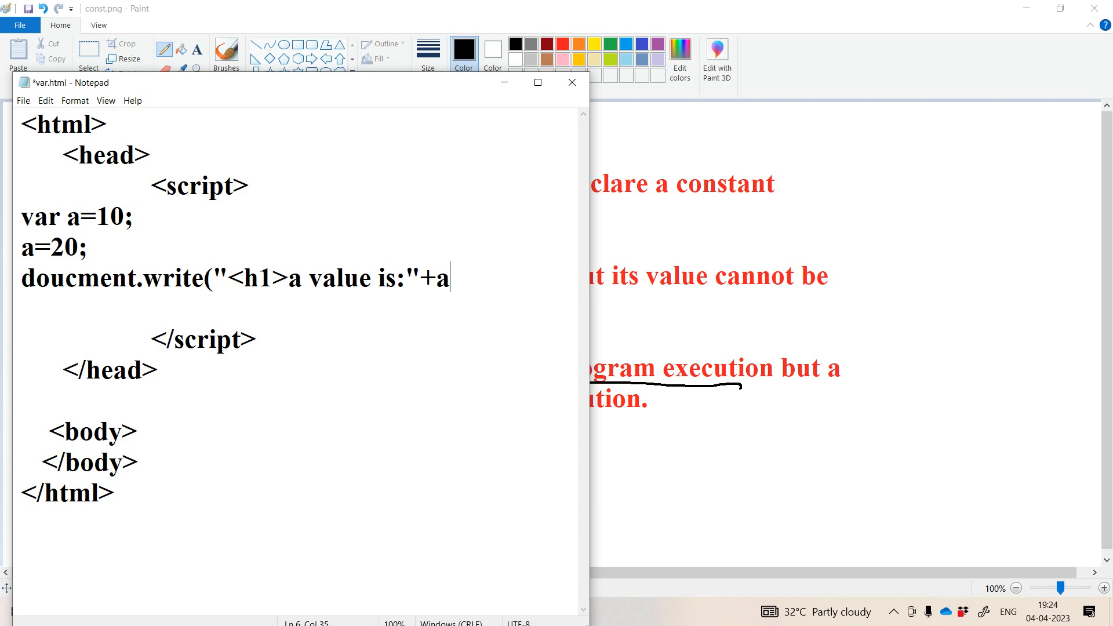
type("+\"<")
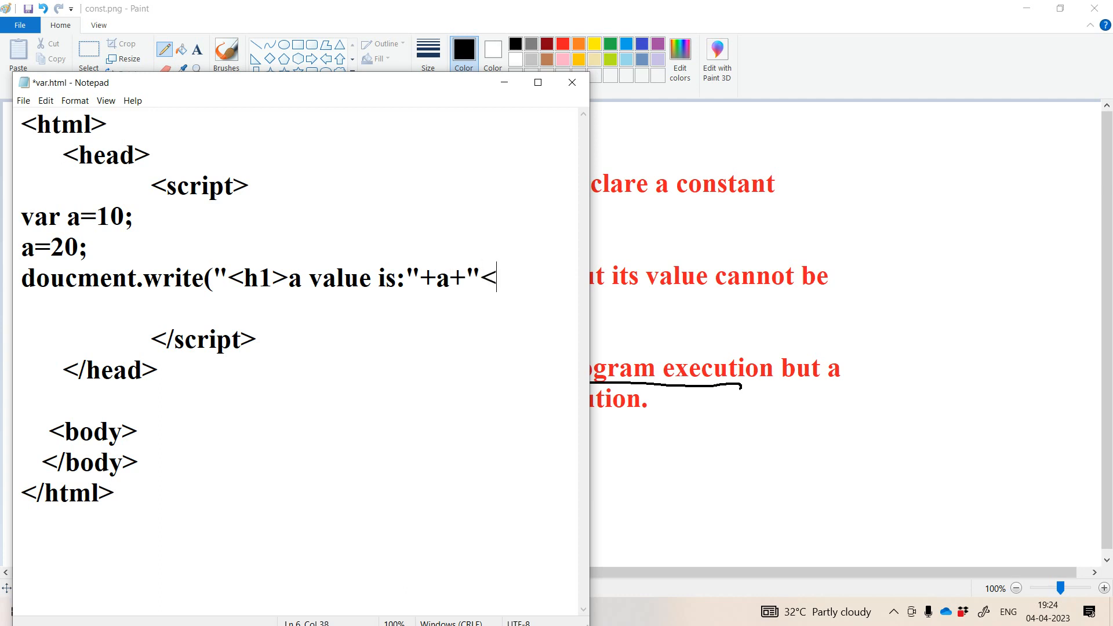
type("h1>\");")
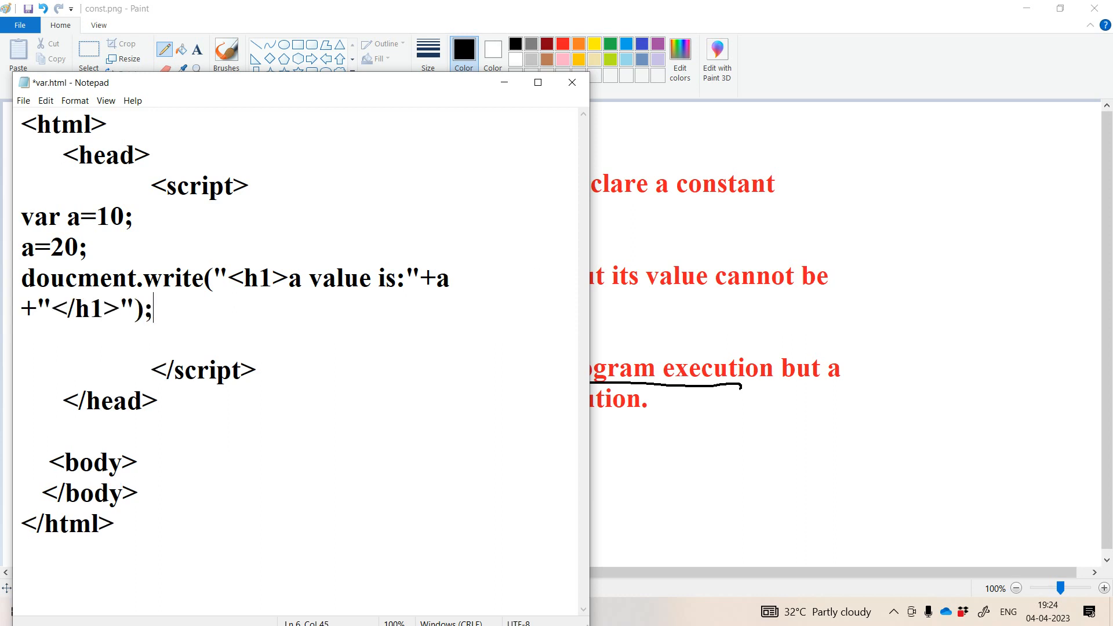
key("ctrl+s")
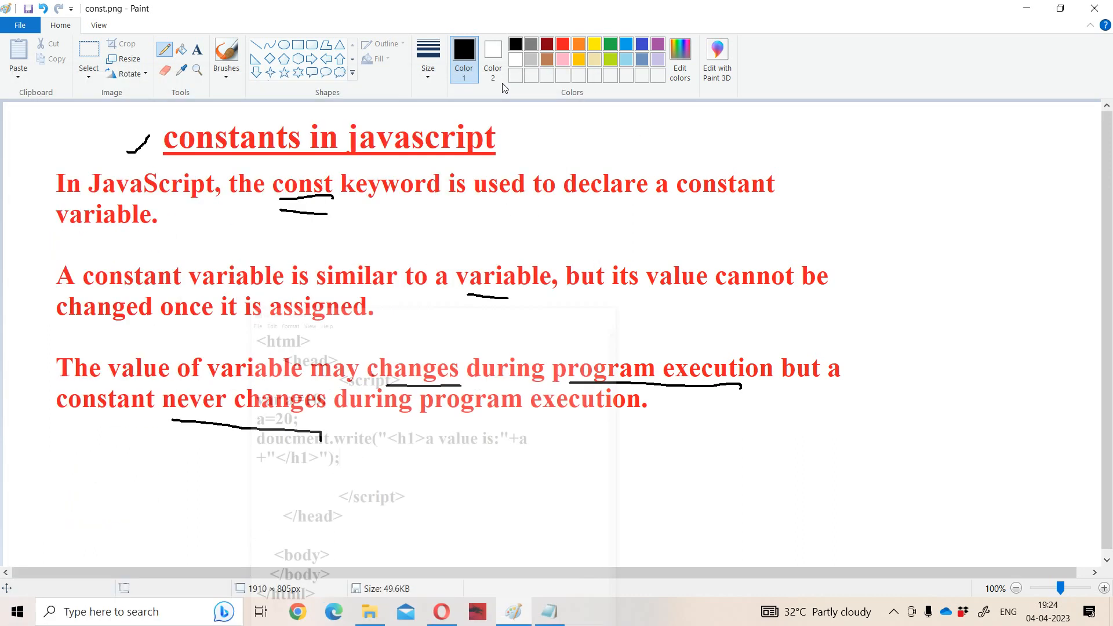
- Bring up Opera to view var.html, which shows a blank page
left_click(441, 611)
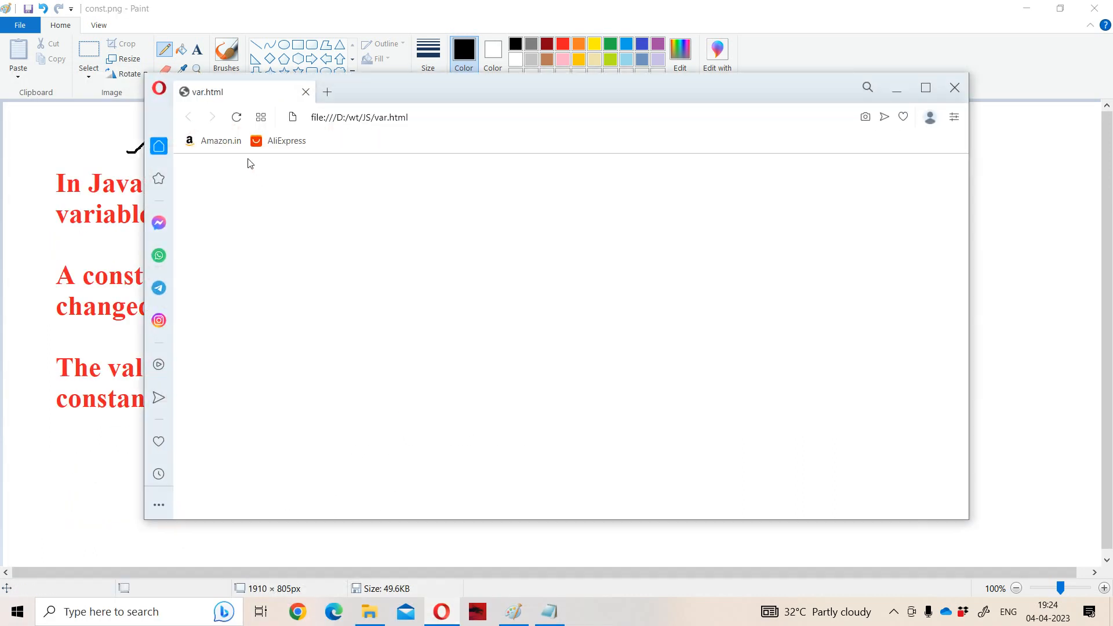
mouse_move(235, 117)
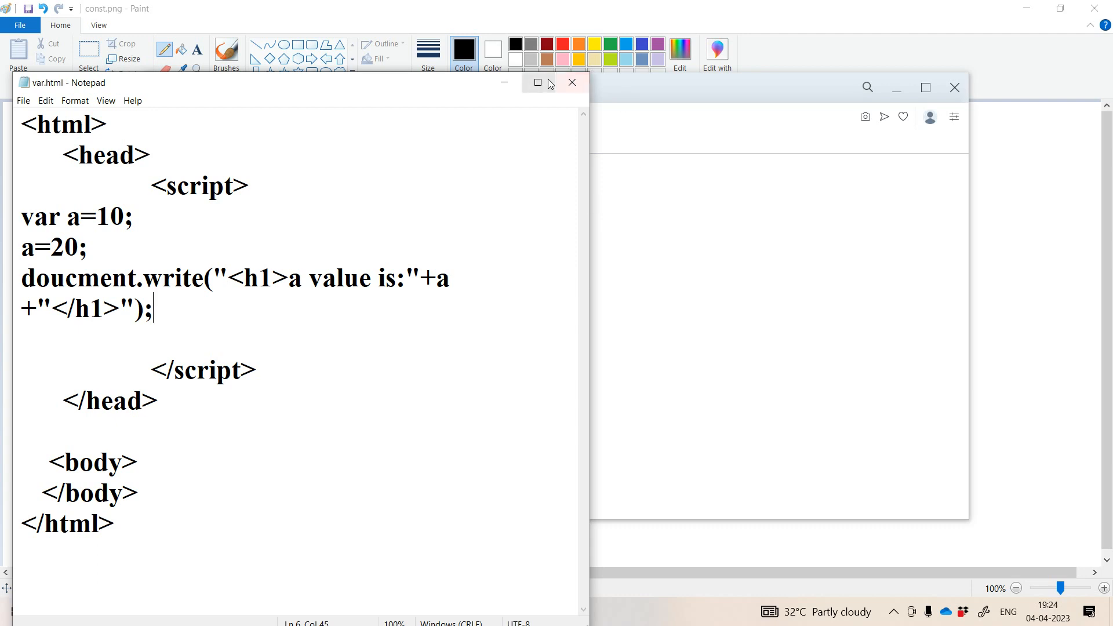
- Maximize Notepad, correct 'doucment' to 'document.write', save, and return to Opera
left_click(537, 82)
type("c")
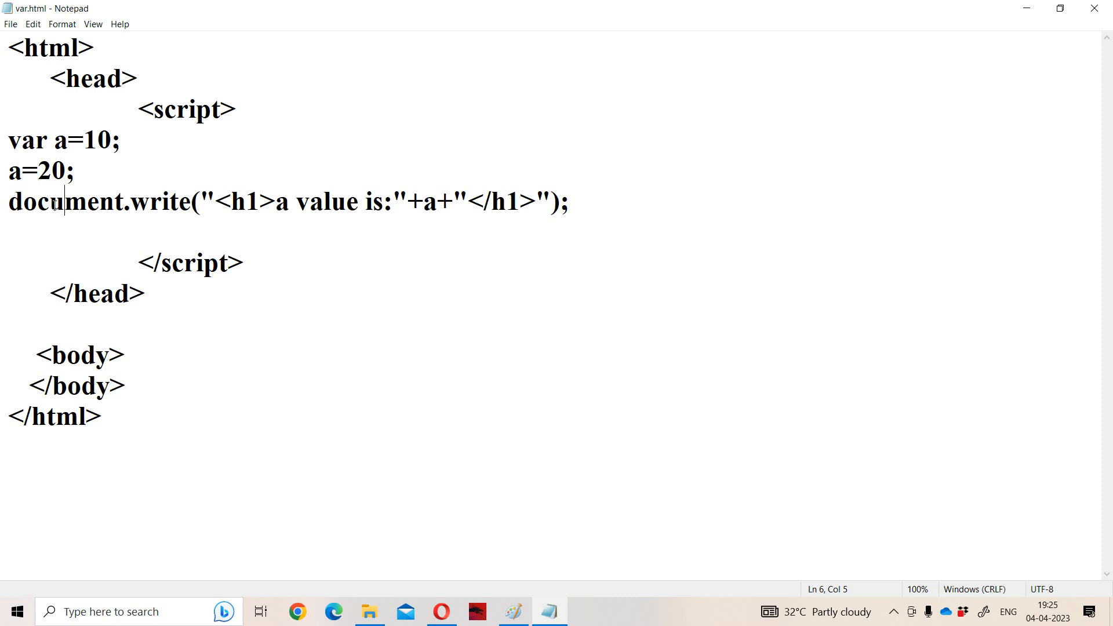
left_click(441, 612)
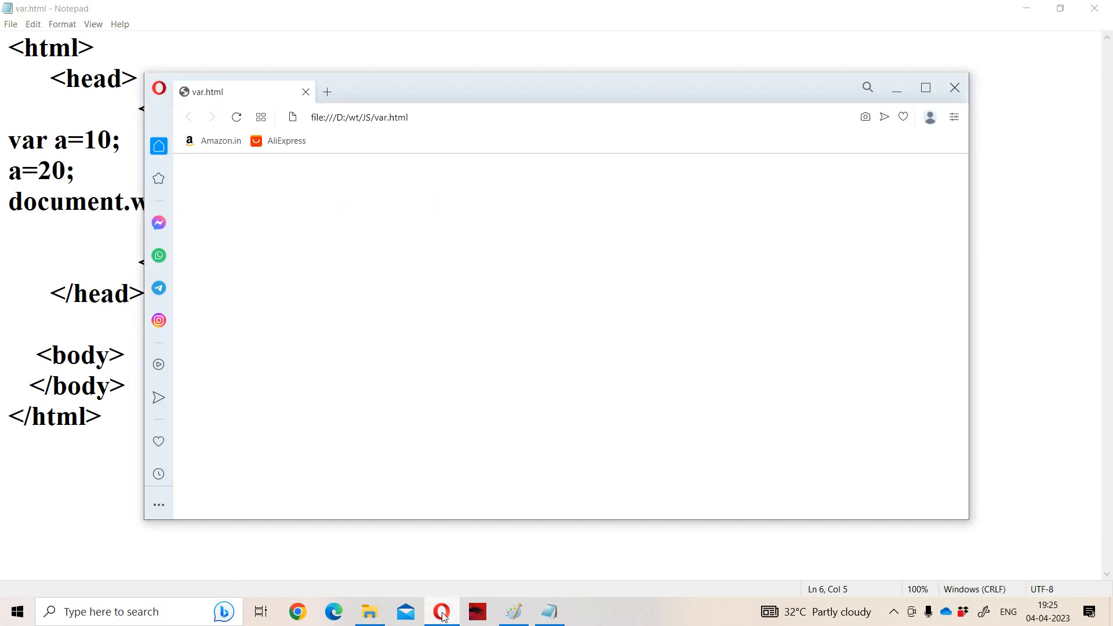
- Bring the Notepad window with var.html back in front of the browser
left_click(235, 117)
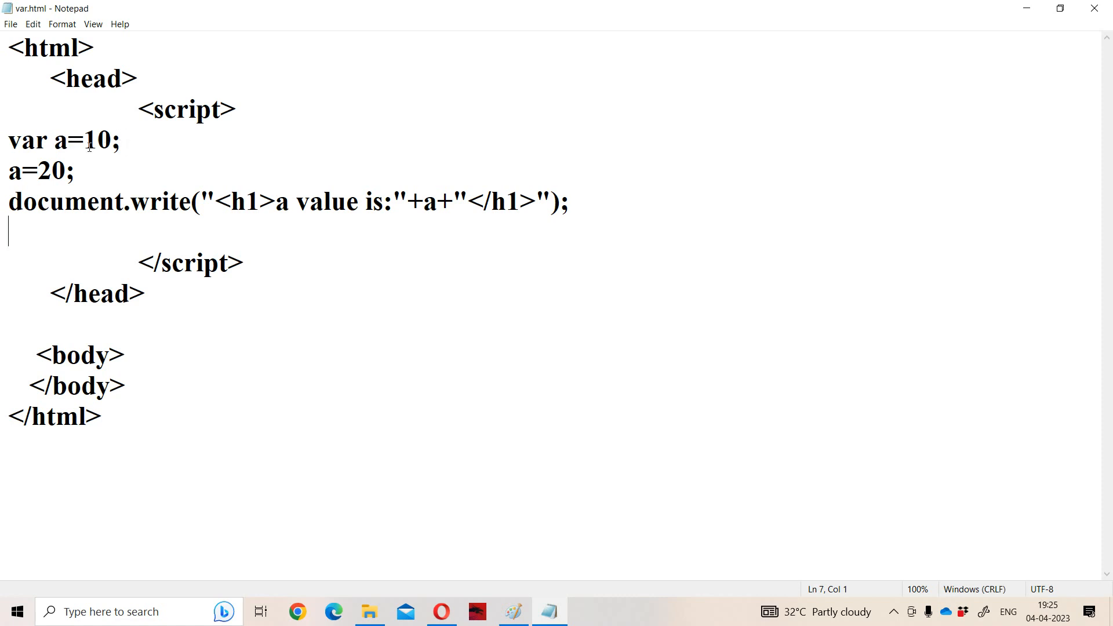
mouse_move(97, 175)
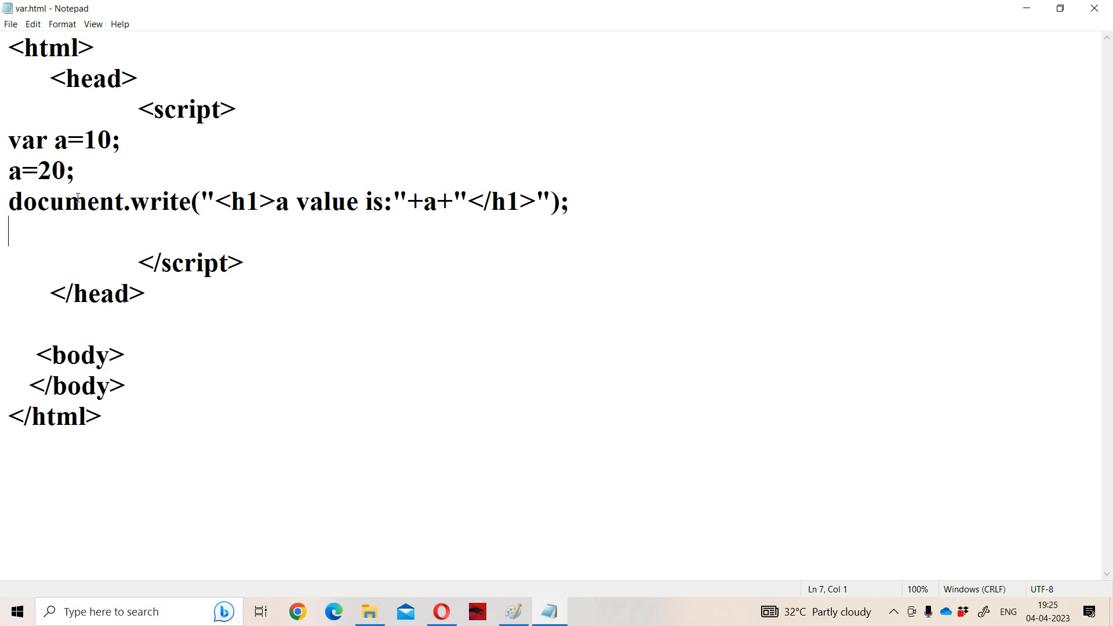
- Change the declaration to 'const a=10;', save, and switch to Opera to check
left_click(44, 140)
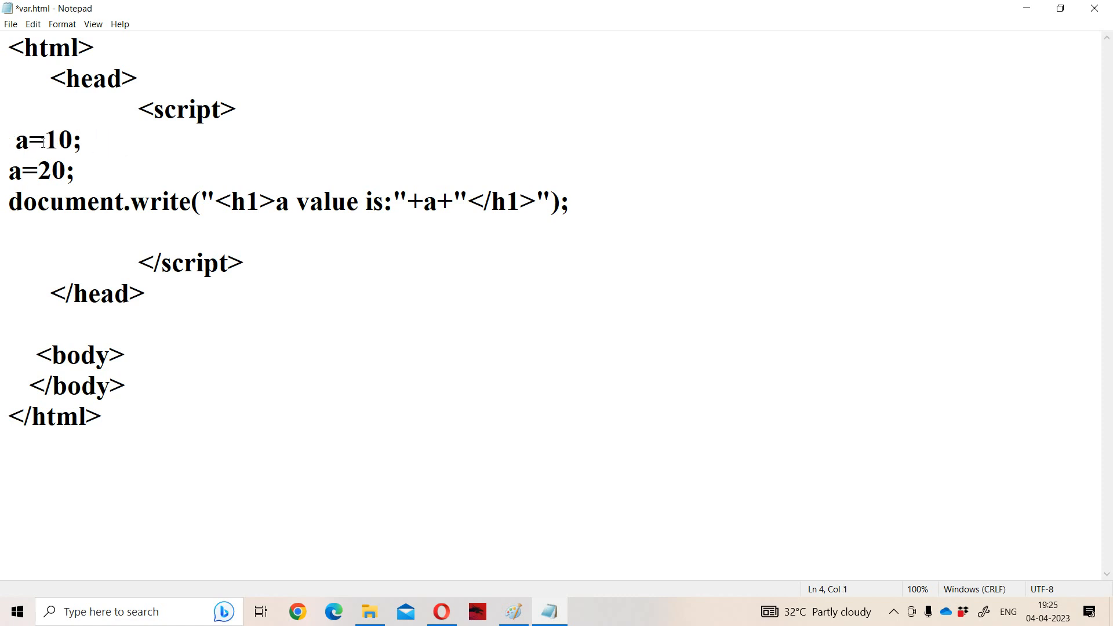
type("cons")
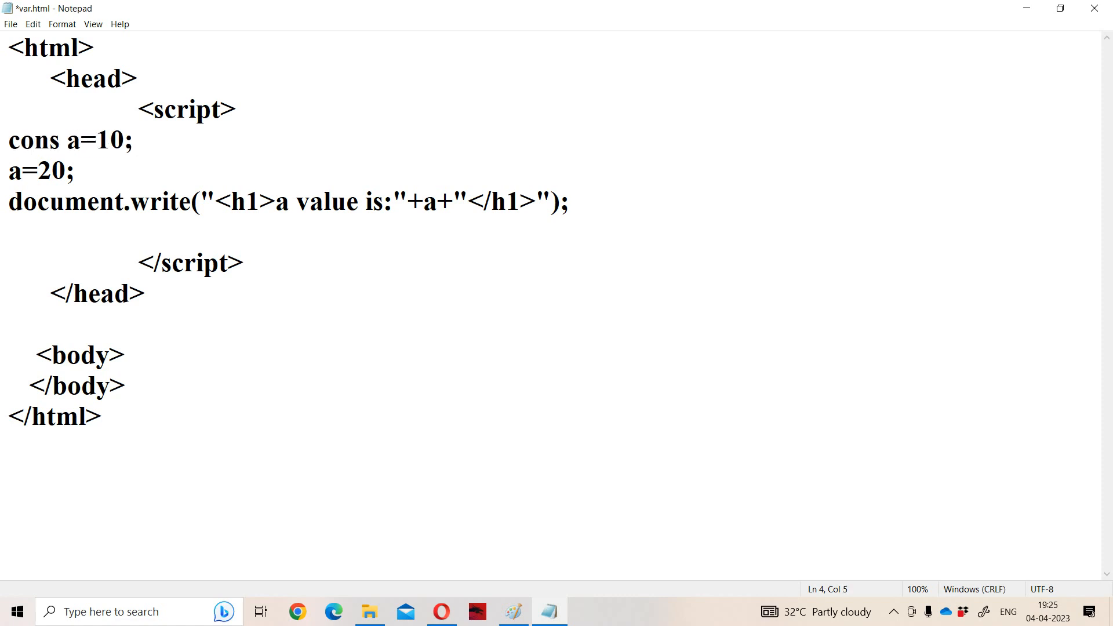
type("t")
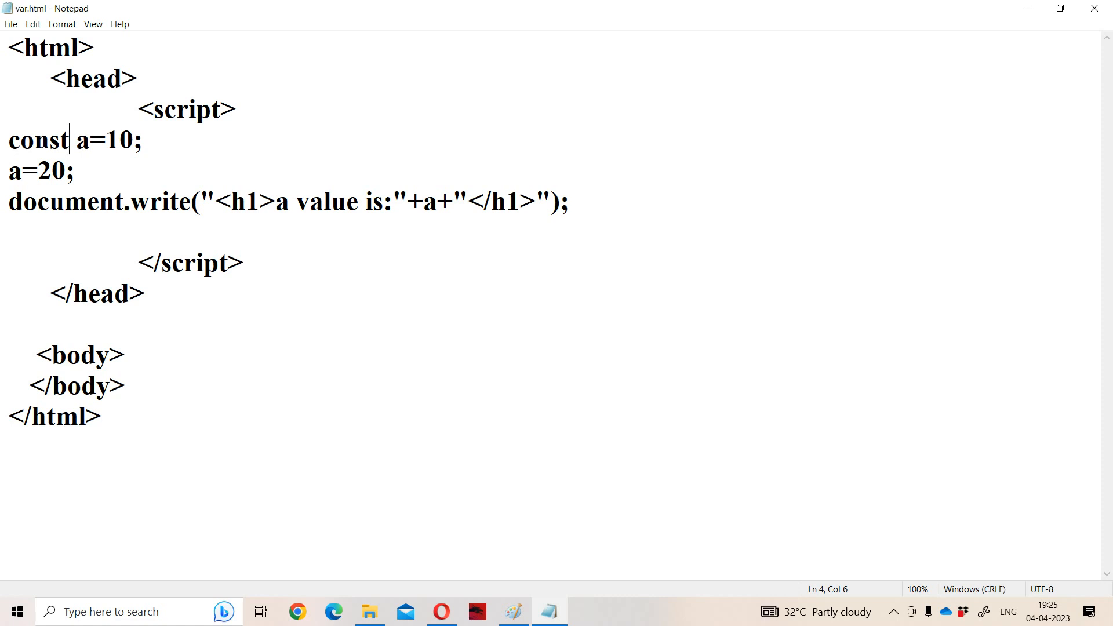
mouse_move(45, 148)
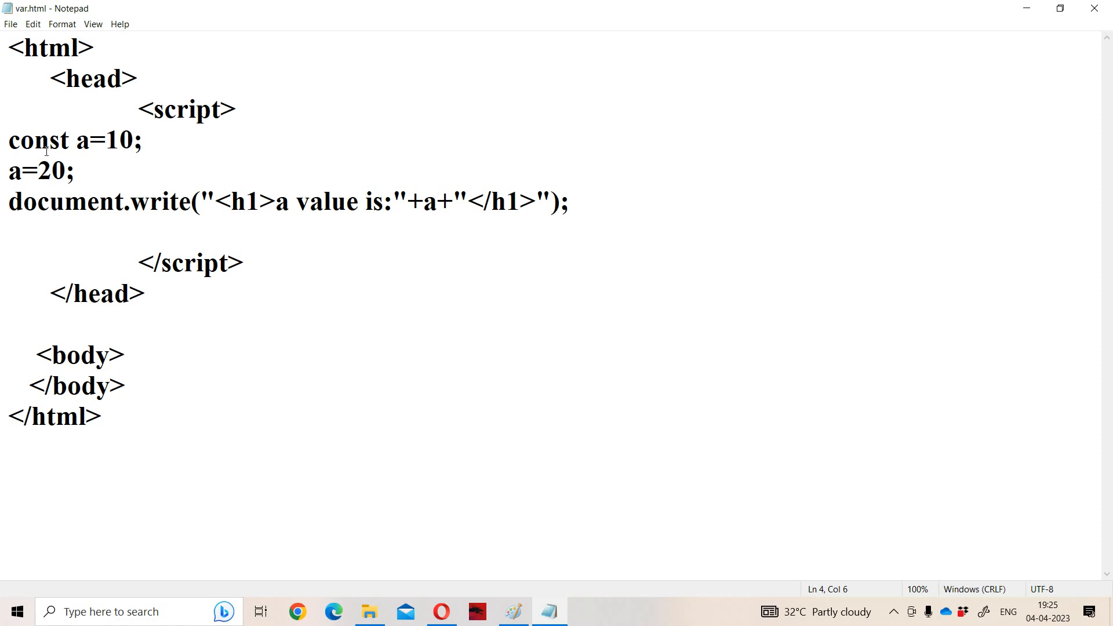
left_click(440, 611)
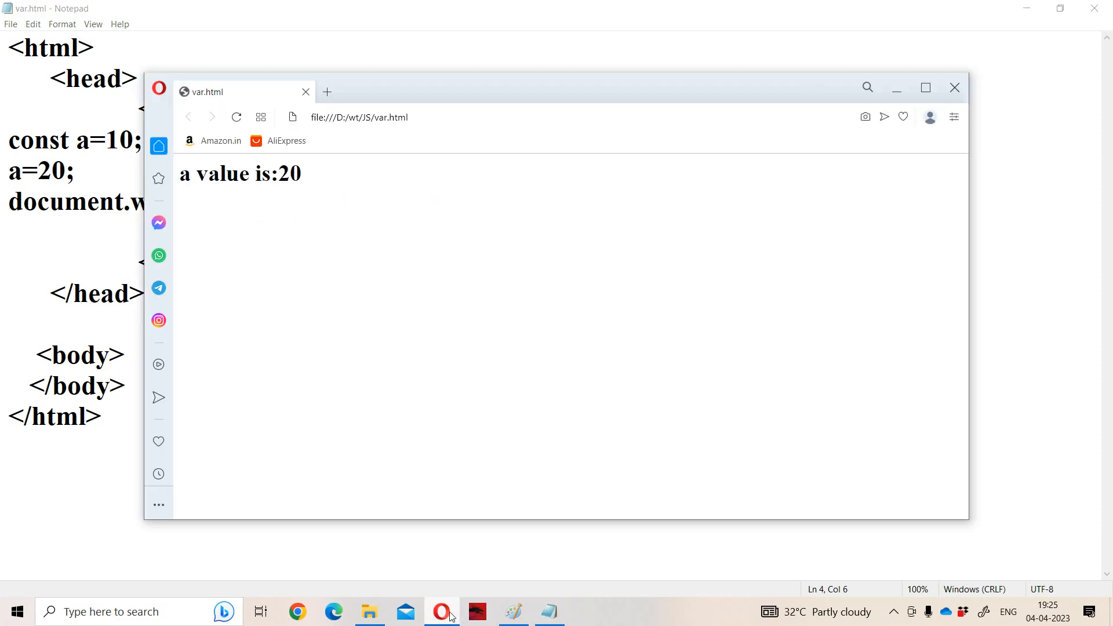
- Reload var.html with the const version and maximize the Opera window; page stays blank
left_click(236, 117)
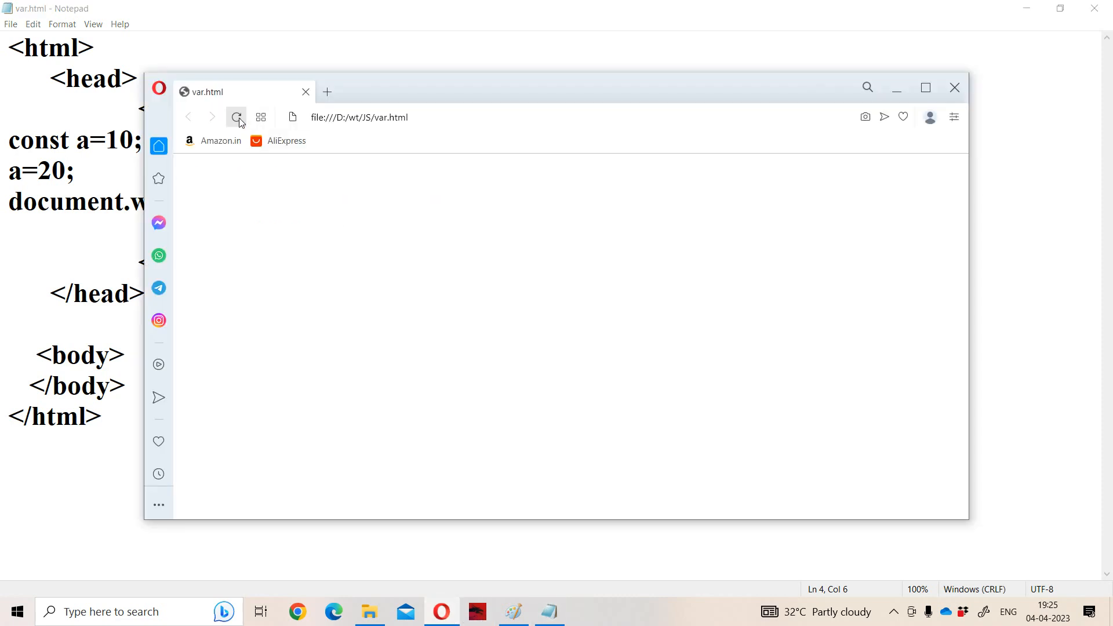
left_click(237, 118)
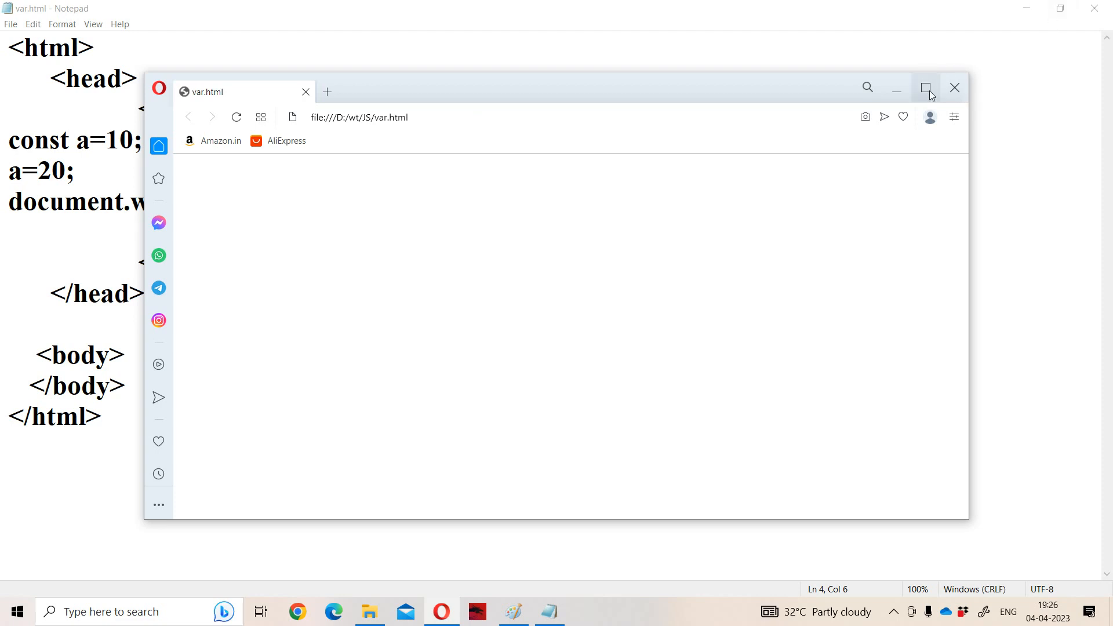
left_click(925, 87)
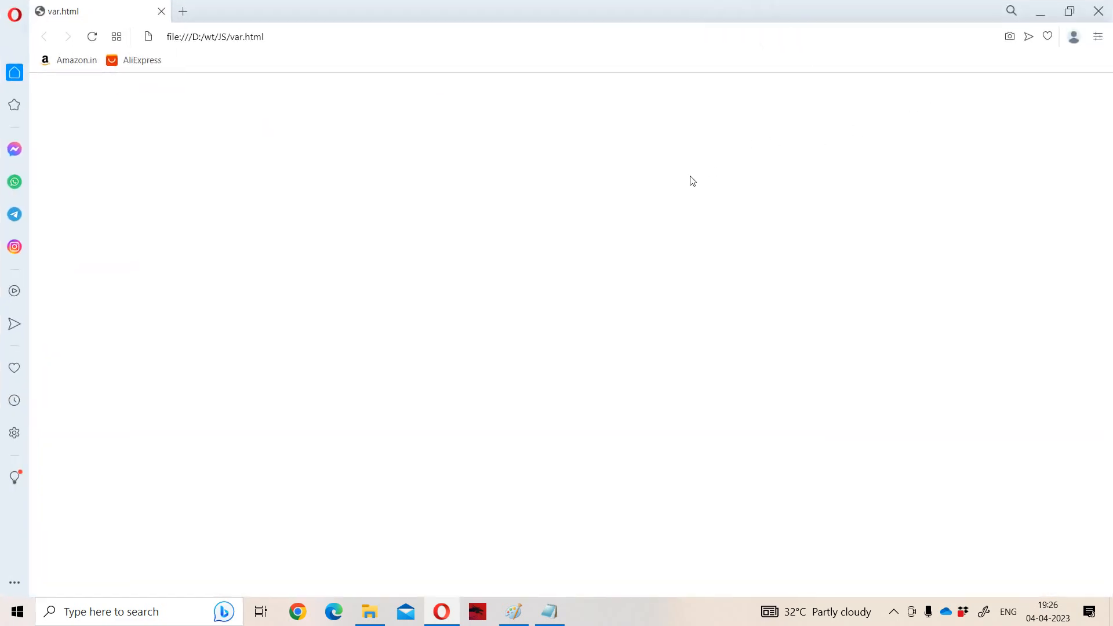
- Choose Inspect element from the page context menu to show the developer tools
right_click(692, 181)
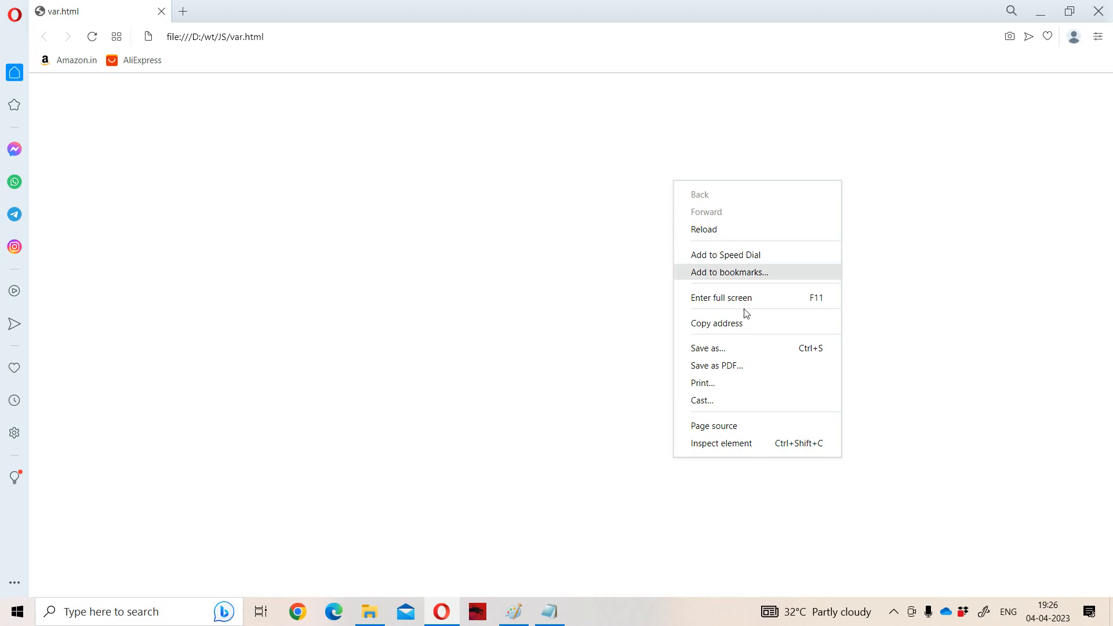
mouse_move(732, 444)
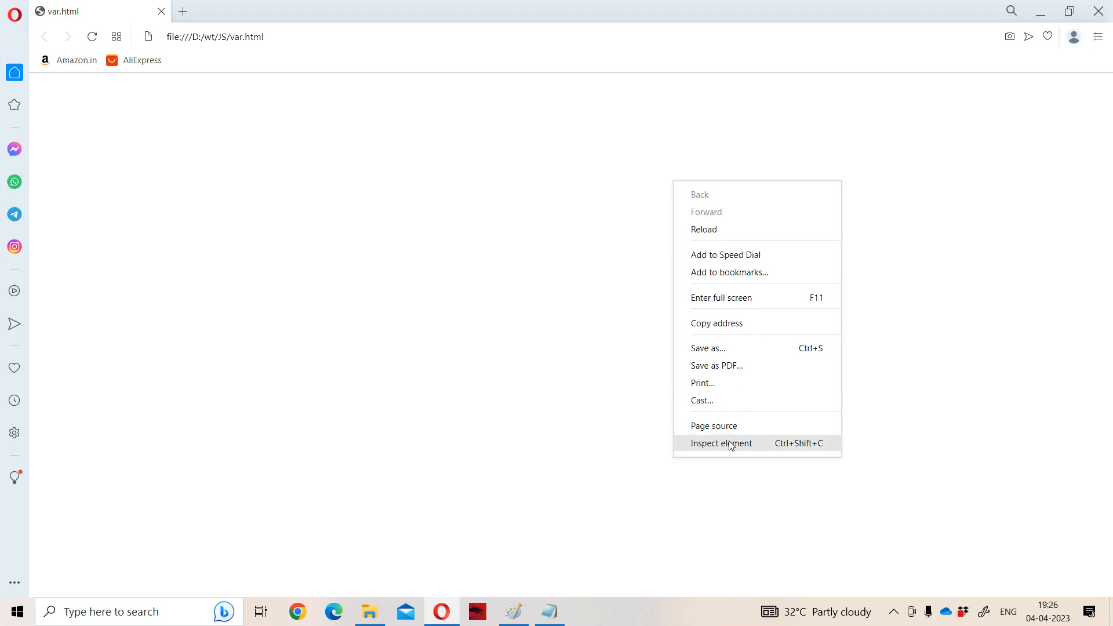
left_click(720, 443)
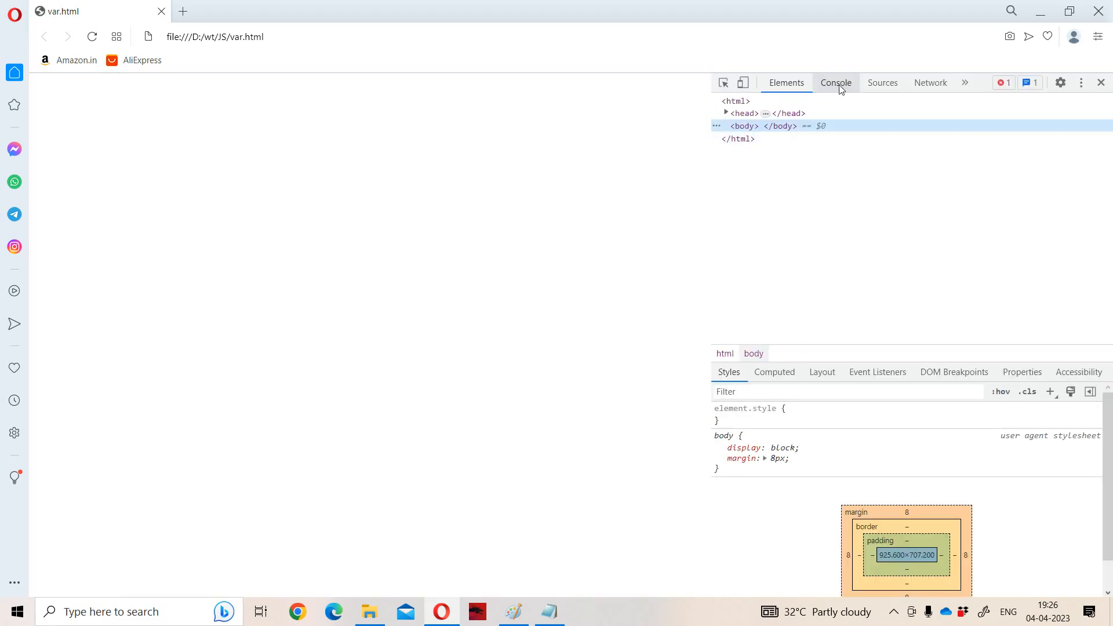
mouse_move(787, 83)
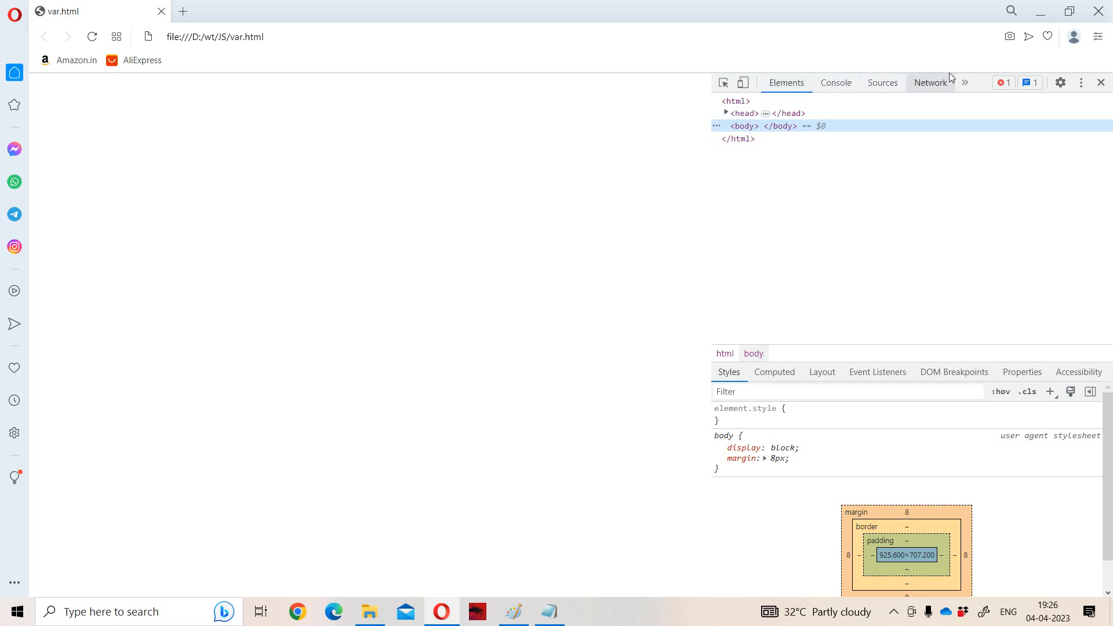
- Show the Console reporting 'Uncaught TypeError: Assignment to constant variable' at var.html:5:2
left_click(836, 82)
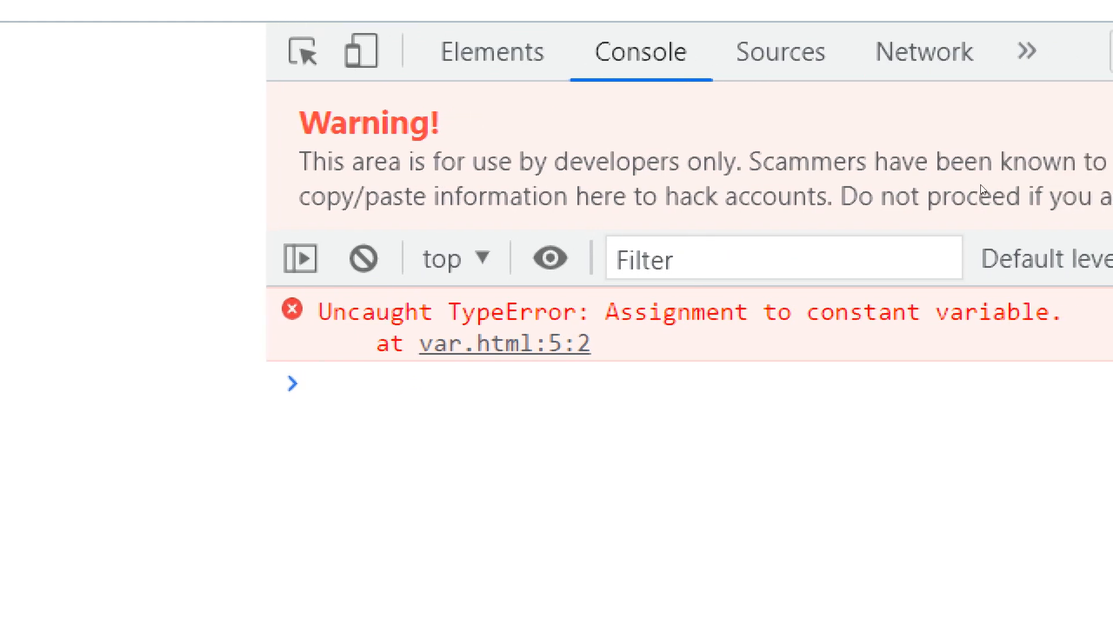
left_click(321, 383)
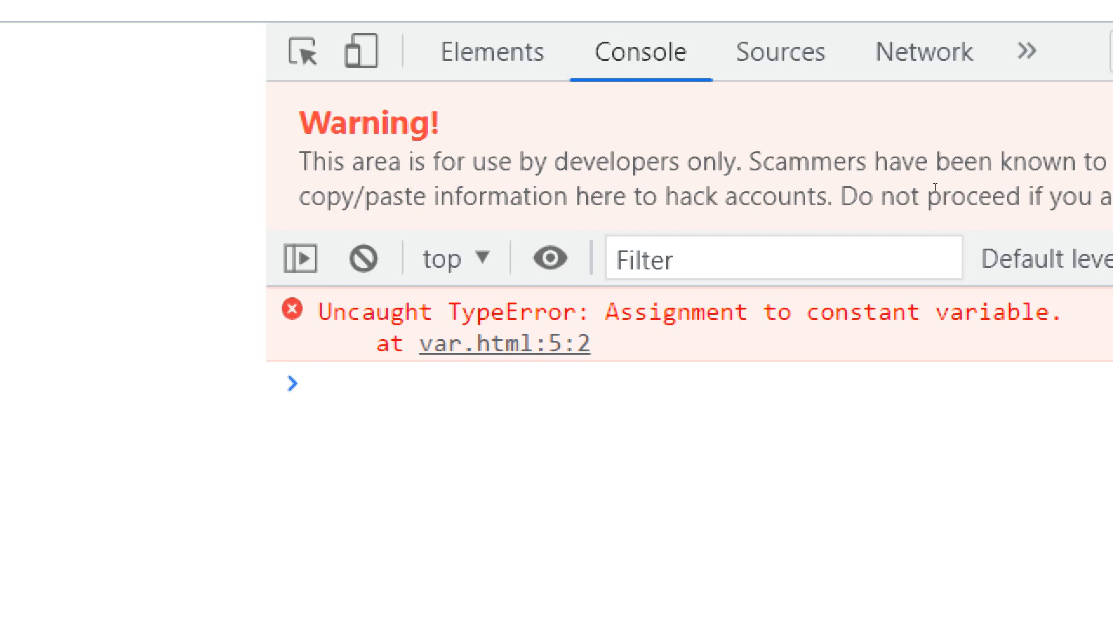
left_click(320, 384)
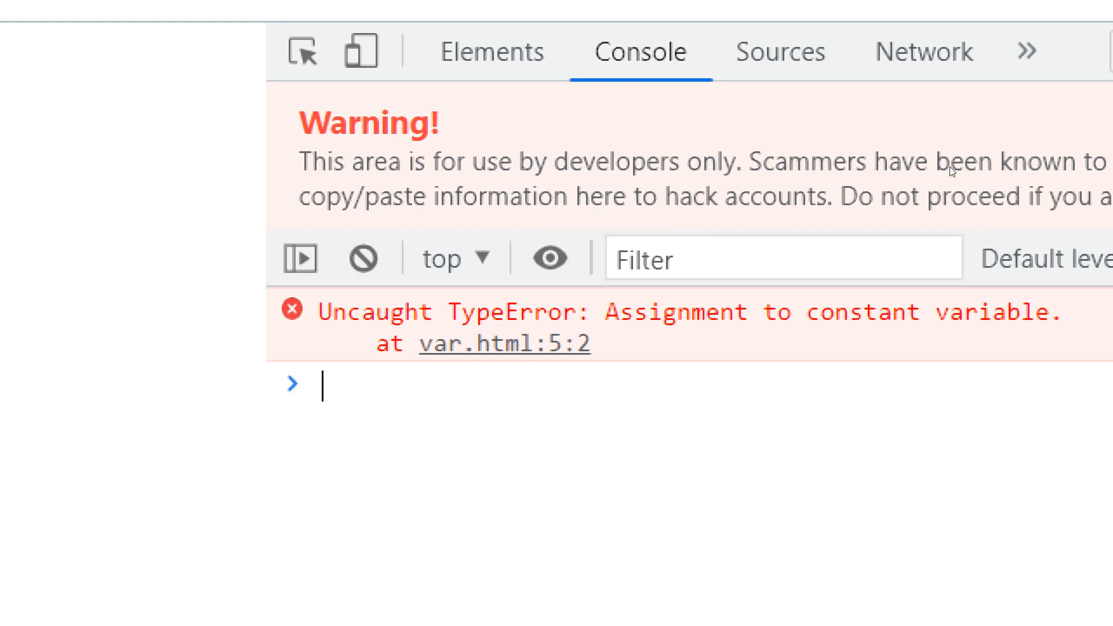